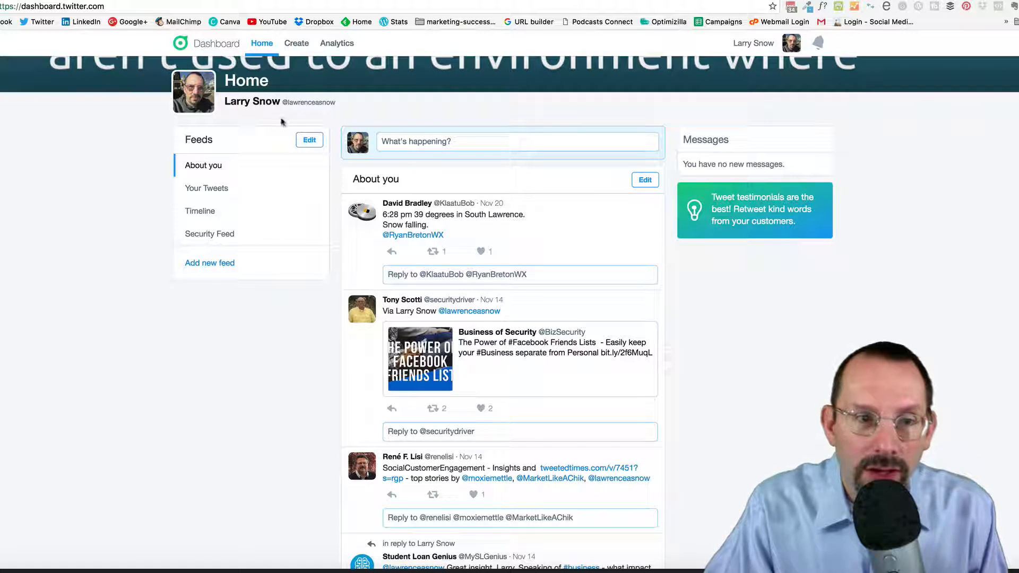
{"action": "mouse_move", "coordinate": [208, 218]}
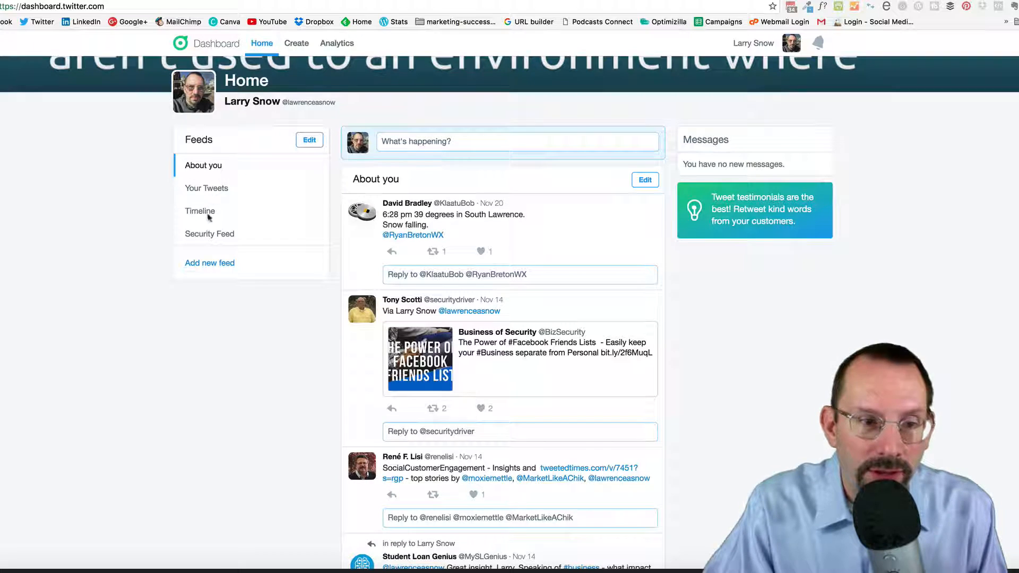
Browse the Your Tweets and Timeline feeds, then return to About you.
{"action": "scroll", "scroll_direction": "down", "scroll_amount": 3}
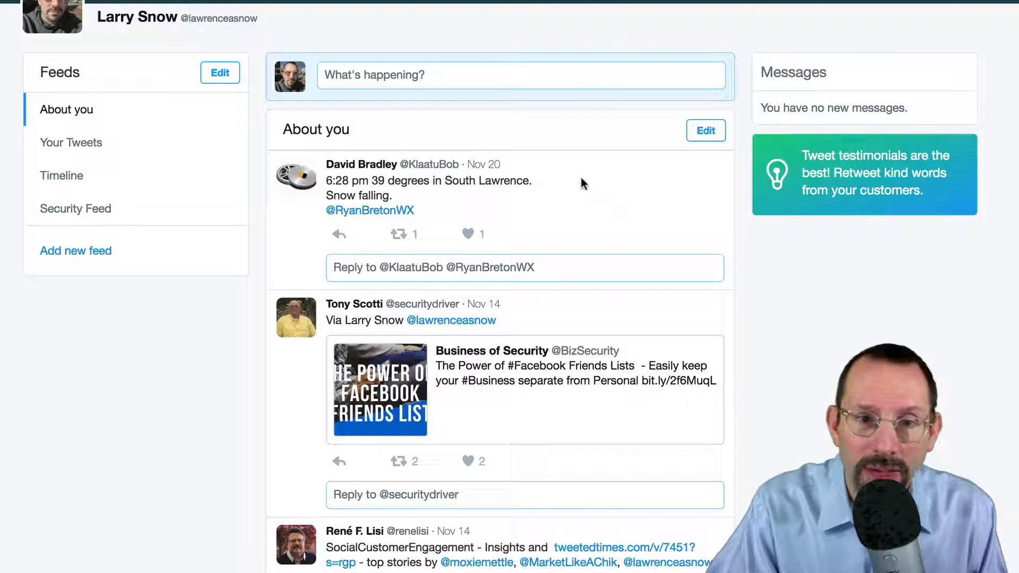
{"action": "mouse_move", "coordinate": [81, 147]}
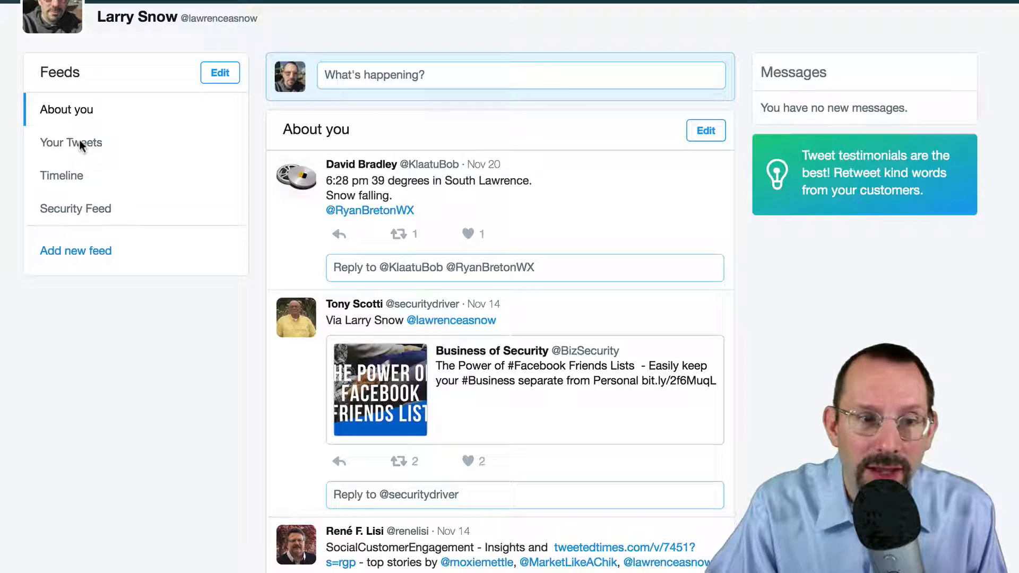
{"action": "left_click", "coordinate": [70, 142]}
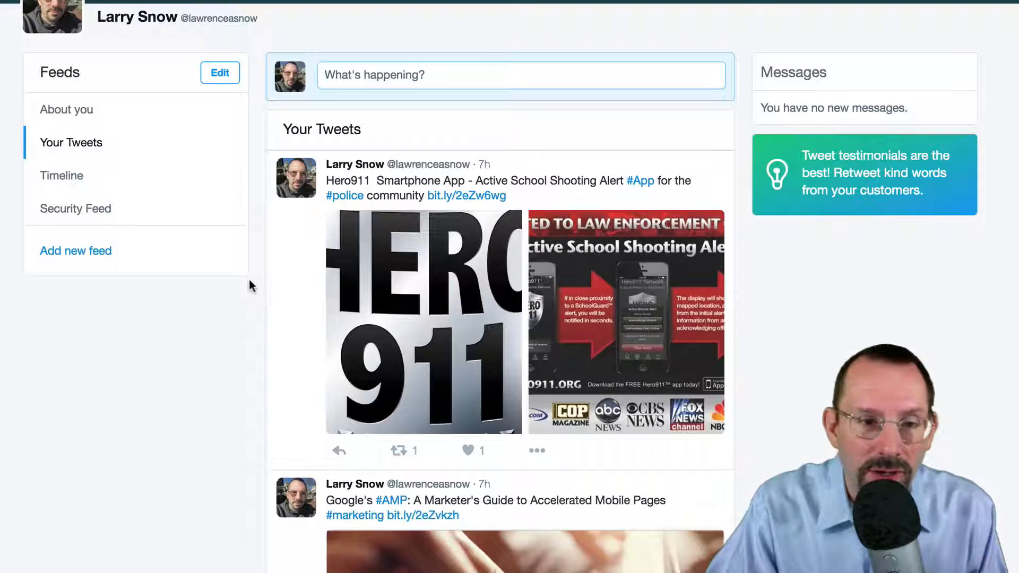
{"action": "scroll", "scroll_direction": "down", "scroll_amount": 3}
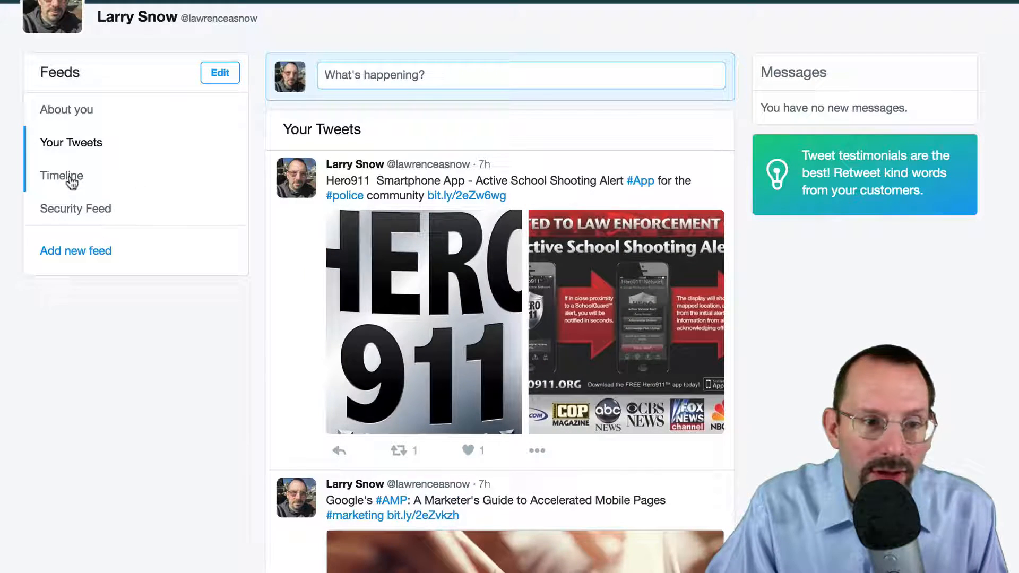
{"action": "left_click", "coordinate": [61, 176]}
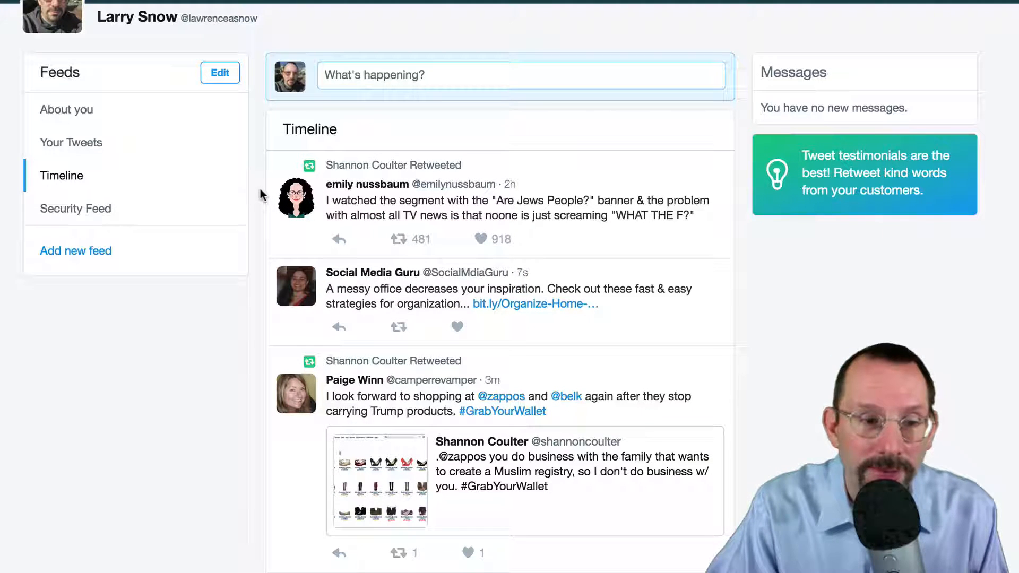
{"action": "mouse_move", "coordinate": [75, 209]}
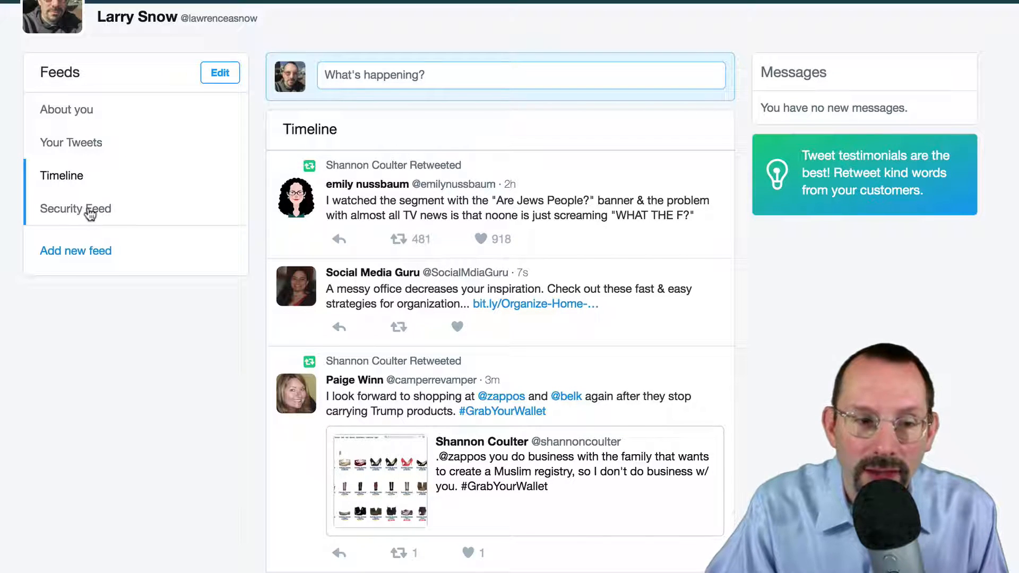
{"action": "mouse_move", "coordinate": [150, 229]}
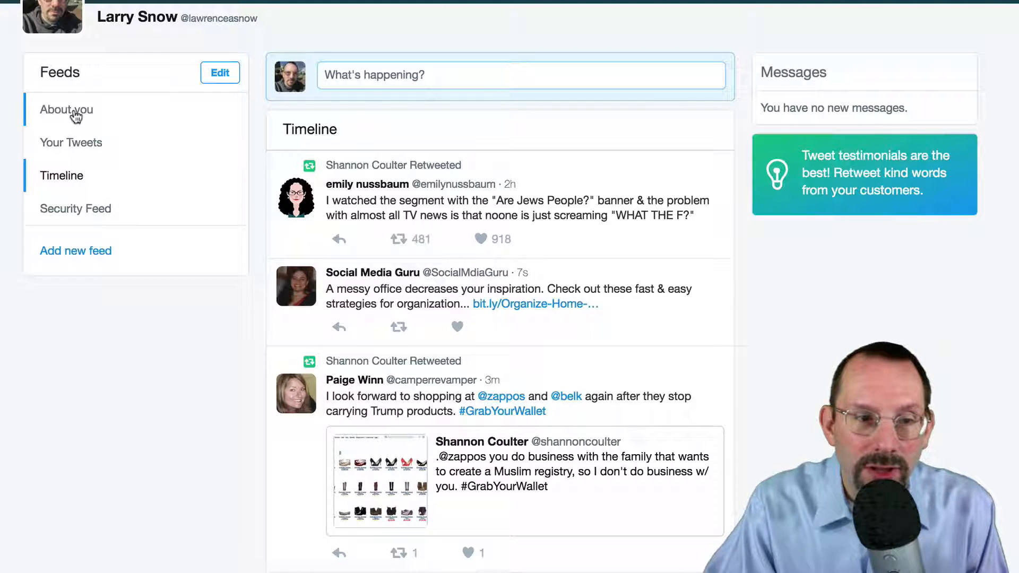
{"action": "left_click", "coordinate": [66, 110]}
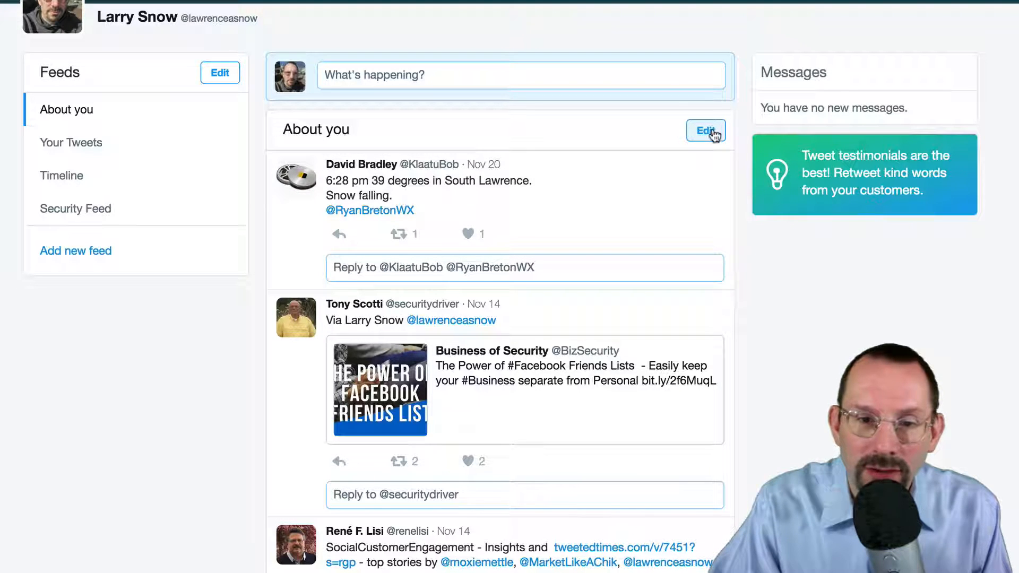
{"action": "left_click", "coordinate": [706, 130]}
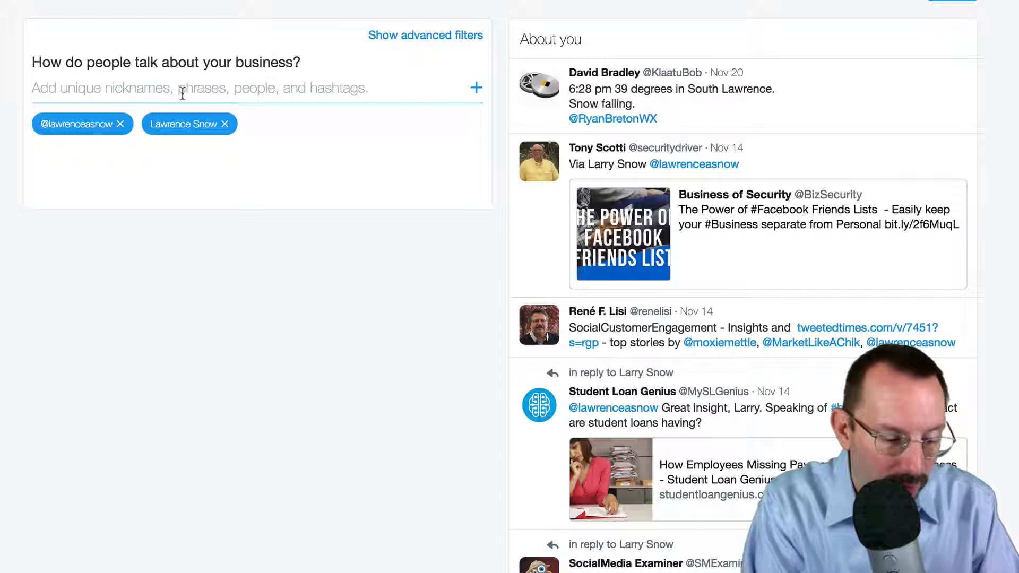
{"action": "type", "text": "Larry Snow"}
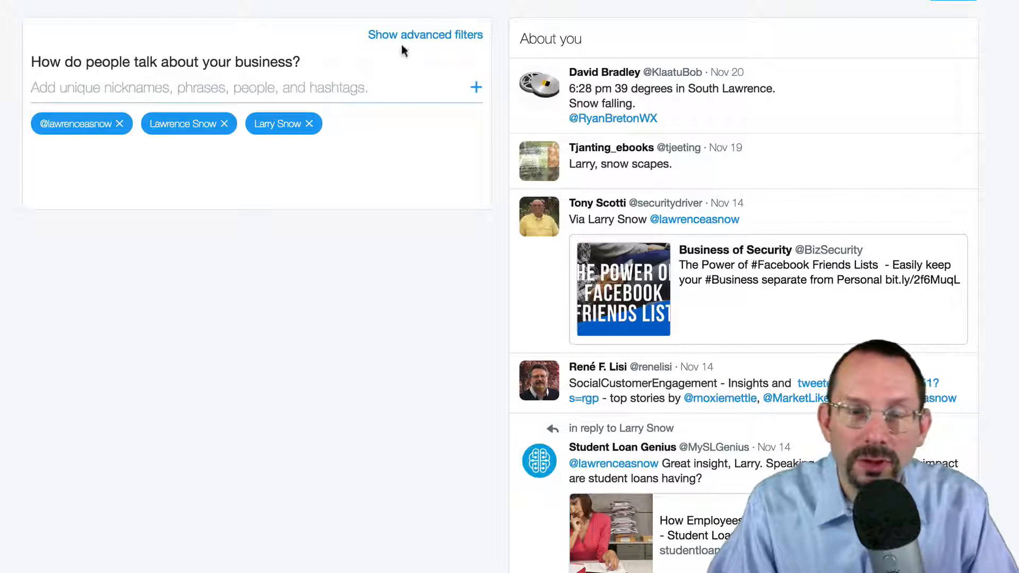
{"action": "left_click", "coordinate": [425, 34]}
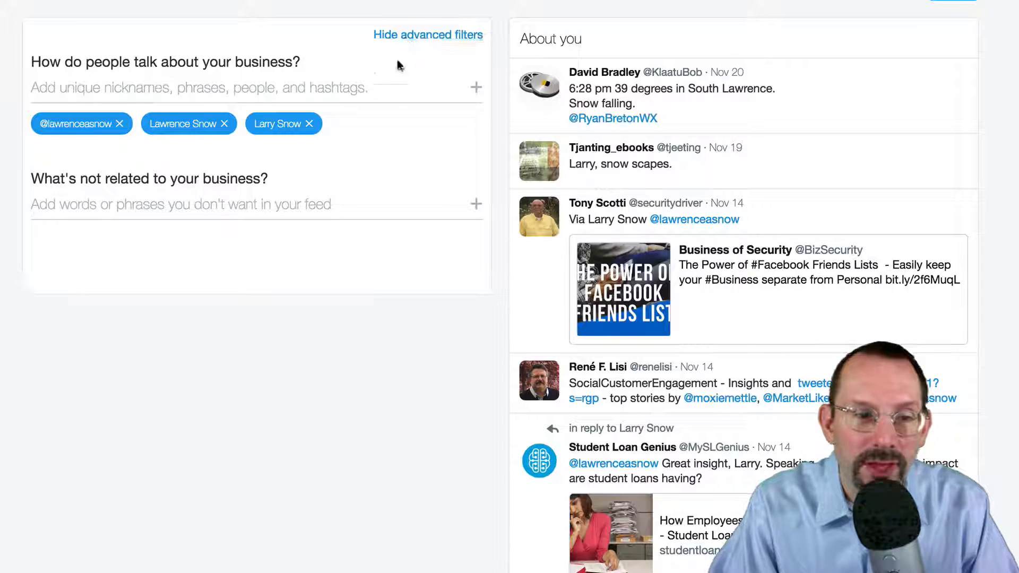
{"action": "left_click", "coordinate": [182, 204]}
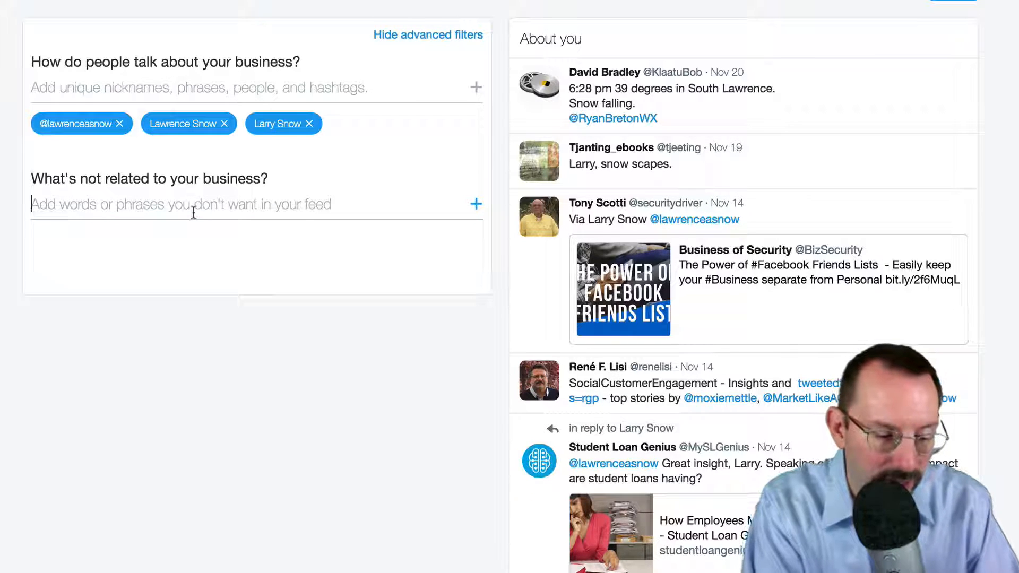
{"action": "type", "text": "Larry,"}
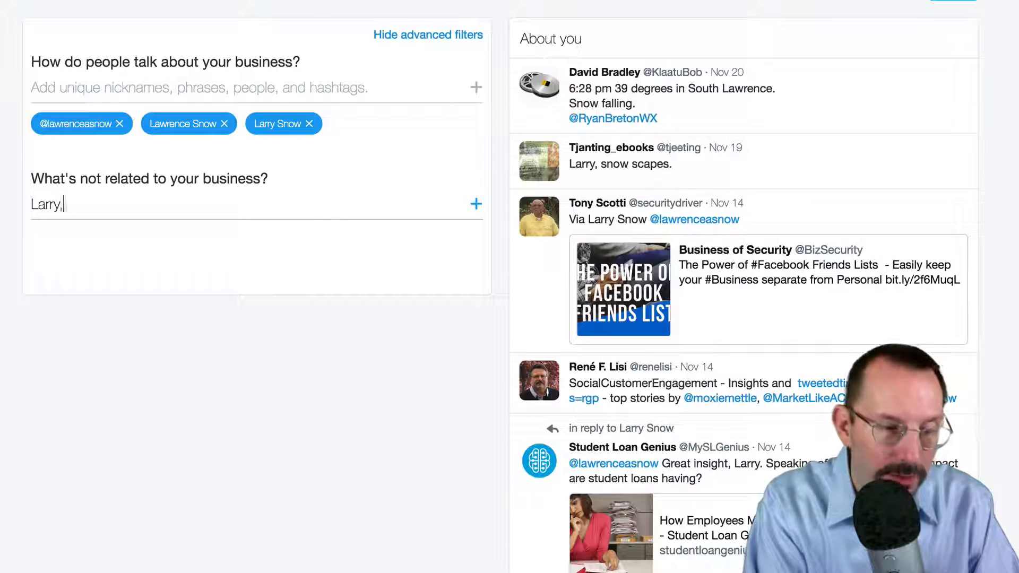
{"action": "key", "text": "Enter"}
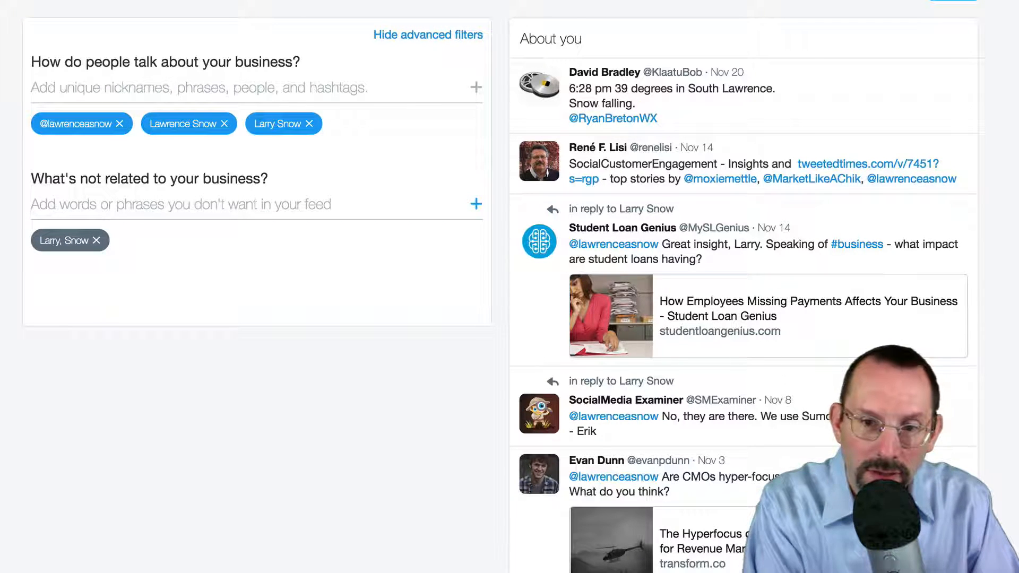
{"action": "type", "text": "South"}
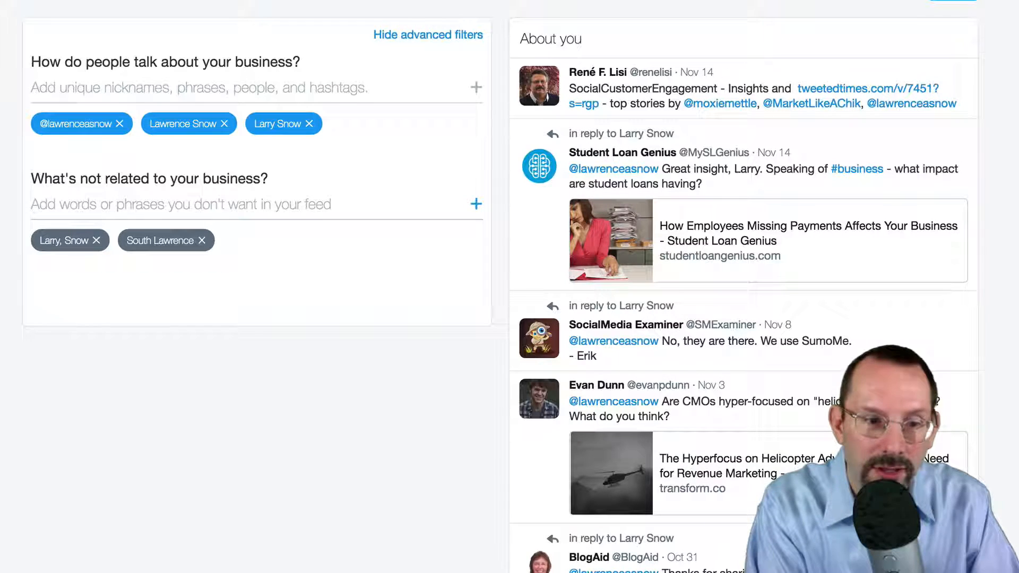
{"action": "type", "text": "Snow"}
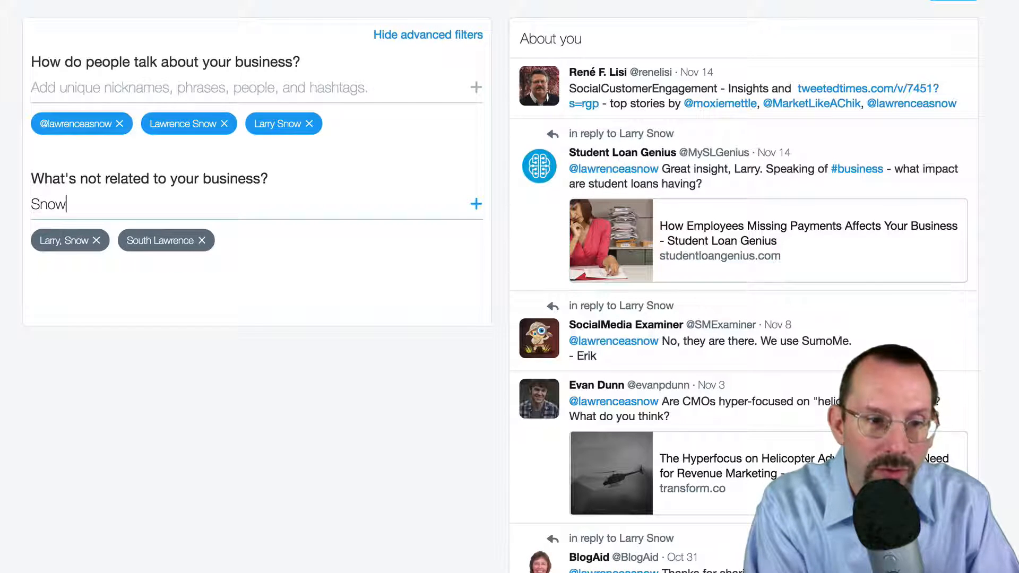
{"action": "key", "text": "Enter"}
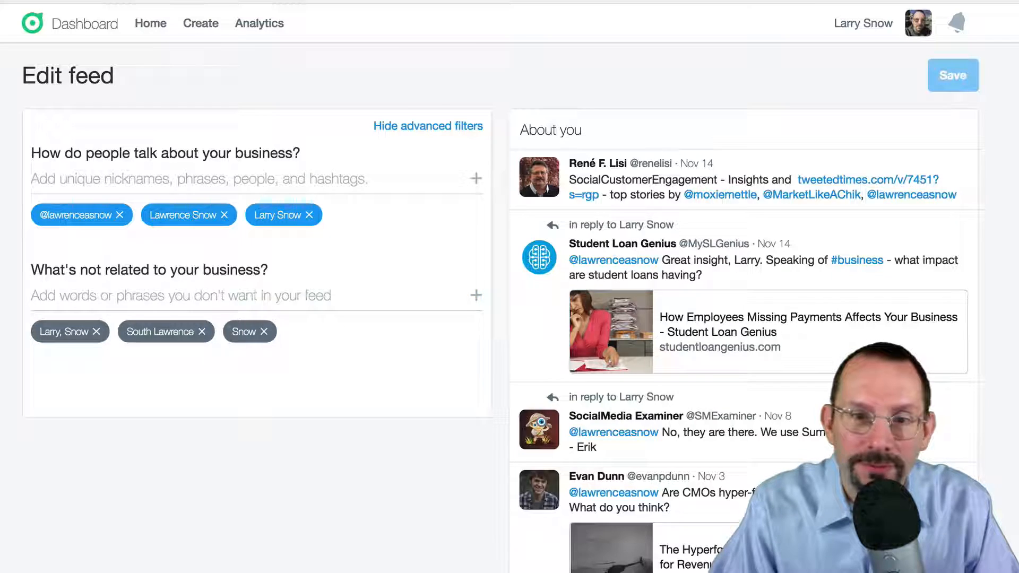
Save the About you feed edits and switch to the Your Tweets feed.
{"action": "left_click", "coordinate": [150, 24]}
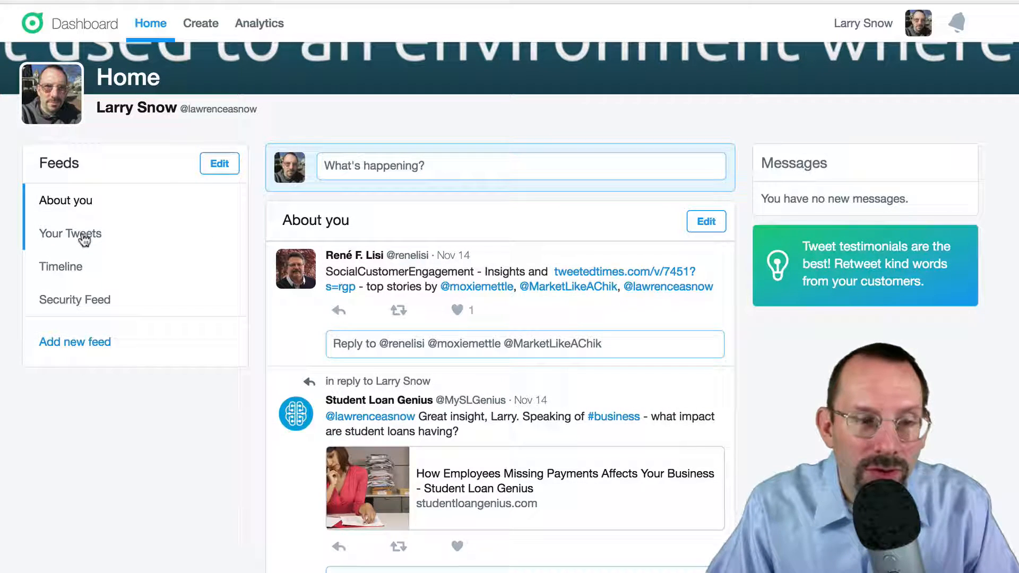
{"action": "left_click", "coordinate": [70, 233]}
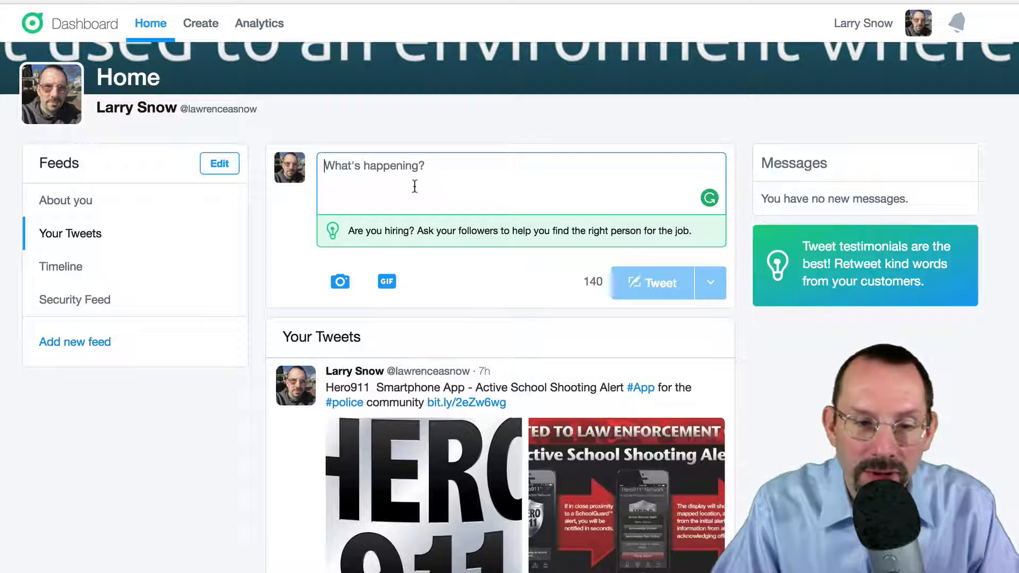
Draft the tweet 'This is a test' and expand the Tweet button's scheduling option.
{"action": "type", "text": "T"}
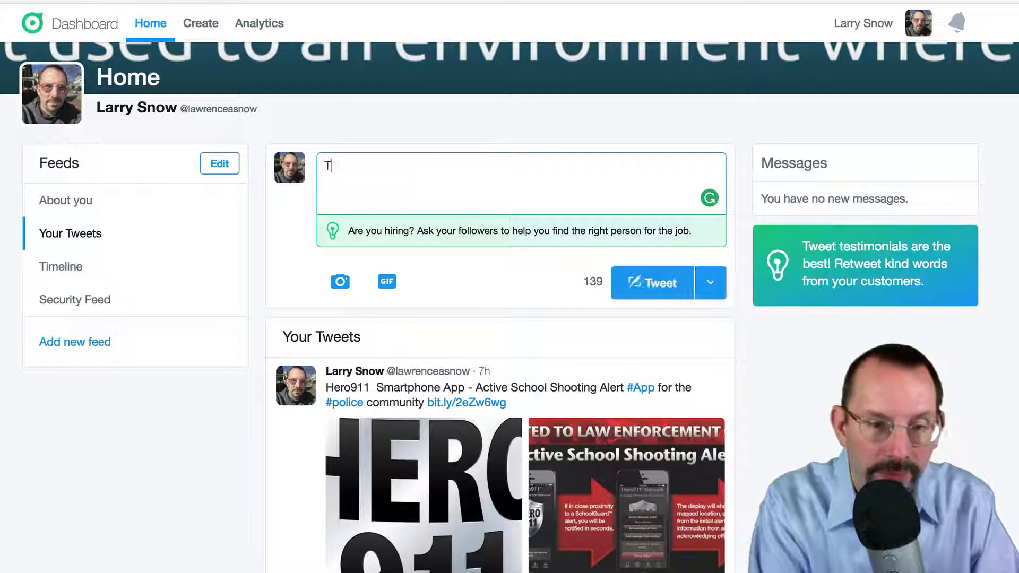
{"action": "type", "text": "his is a test"}
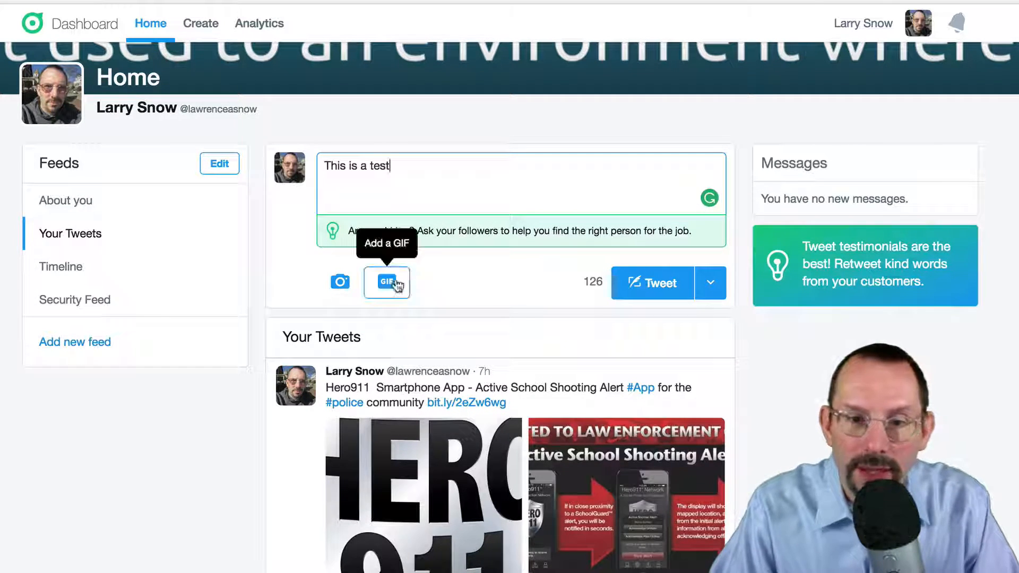
{"action": "mouse_move", "coordinate": [549, 287]}
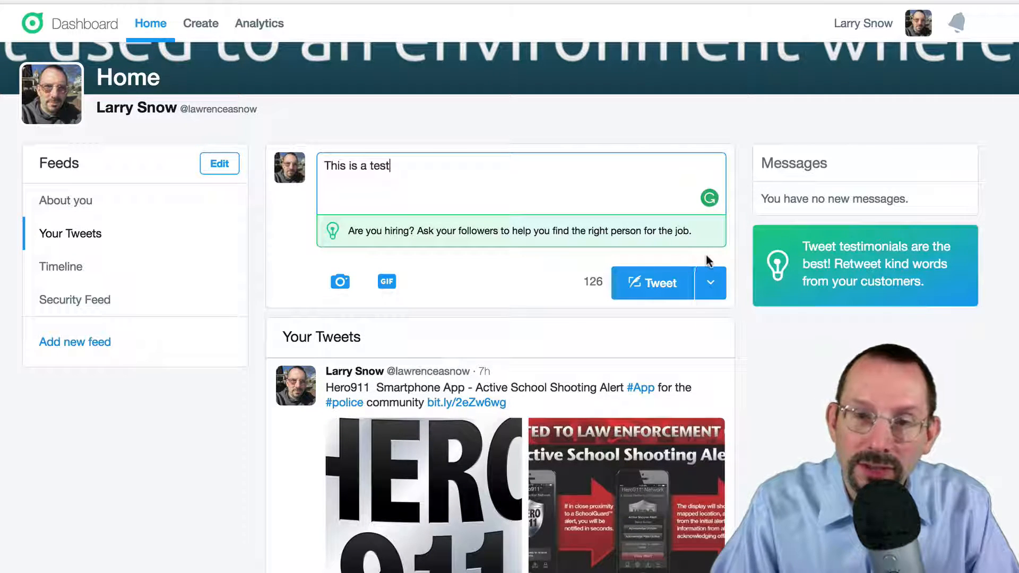
{"action": "left_click", "coordinate": [710, 283]}
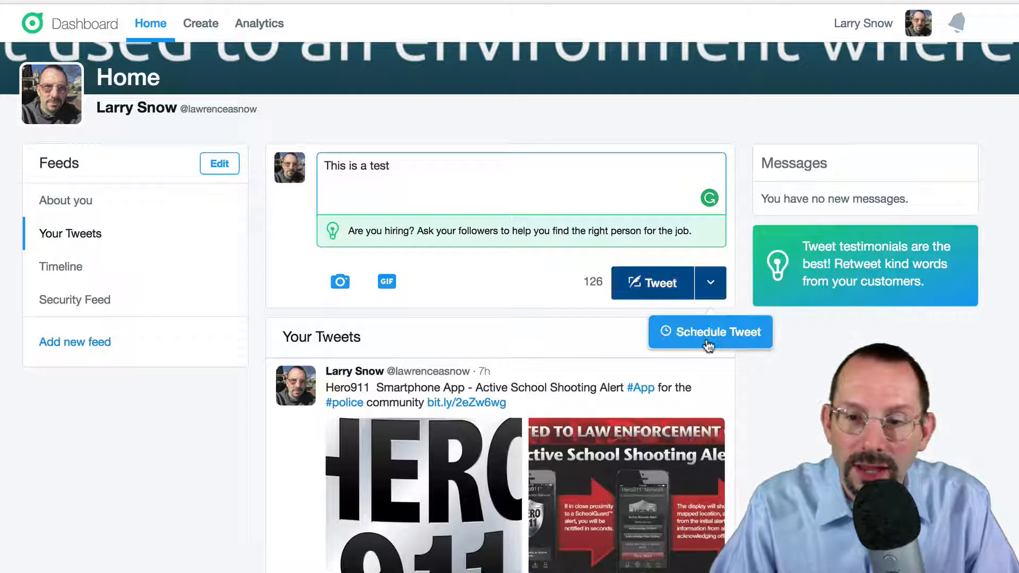
Choose Schedule Tweet and browse the calendar to December 2016 and back to November.
{"action": "left_click", "coordinate": [710, 333]}
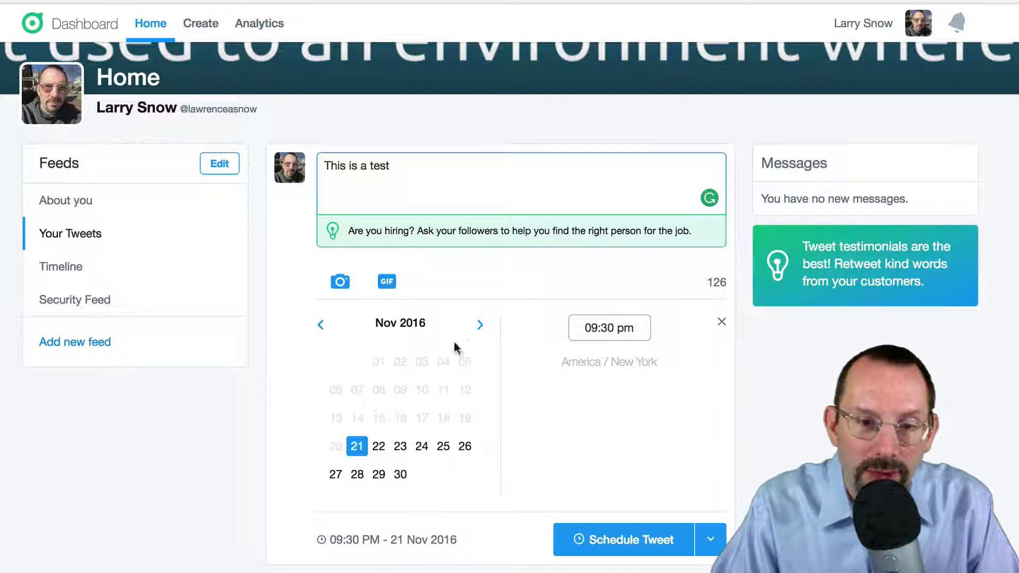
{"action": "left_click", "coordinate": [479, 324]}
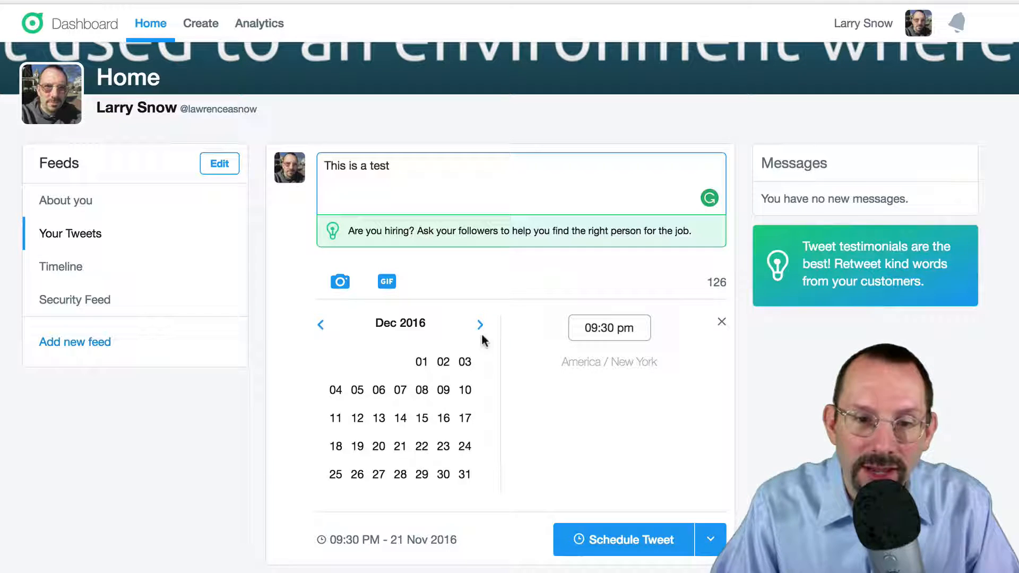
{"action": "left_click", "coordinate": [480, 324]}
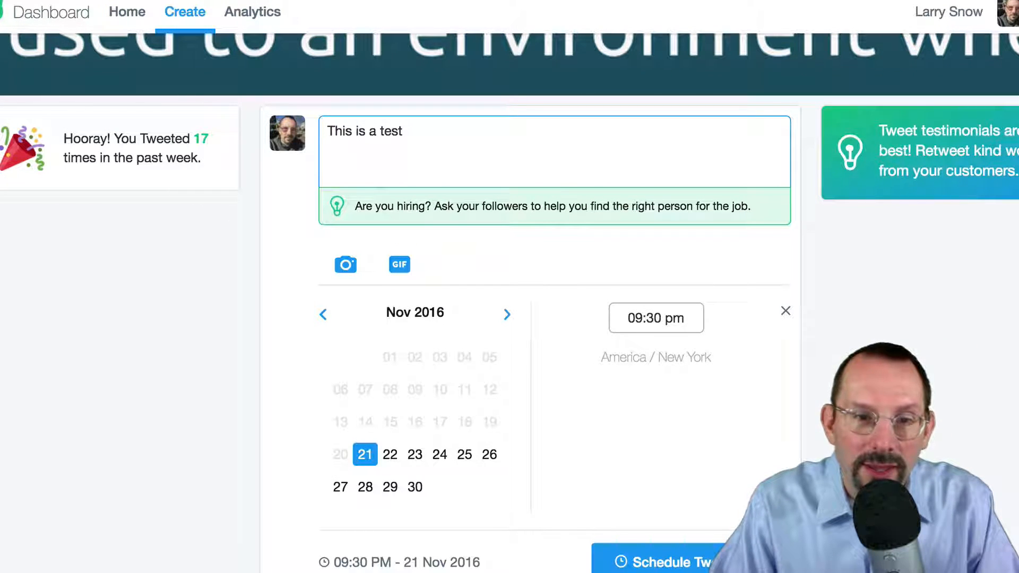
Set the test tweet's send time to 12:30 am on 22 November 2016 and schedule it.
{"action": "scroll", "scroll_direction": "down", "scroll_amount": 3}
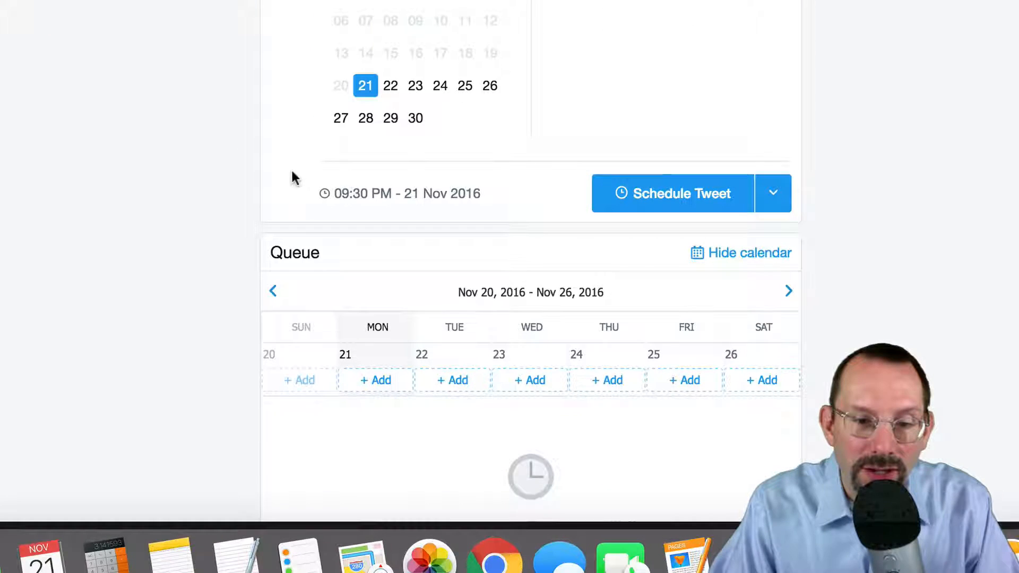
{"action": "scroll", "scroll_direction": "down", "scroll_amount": 3}
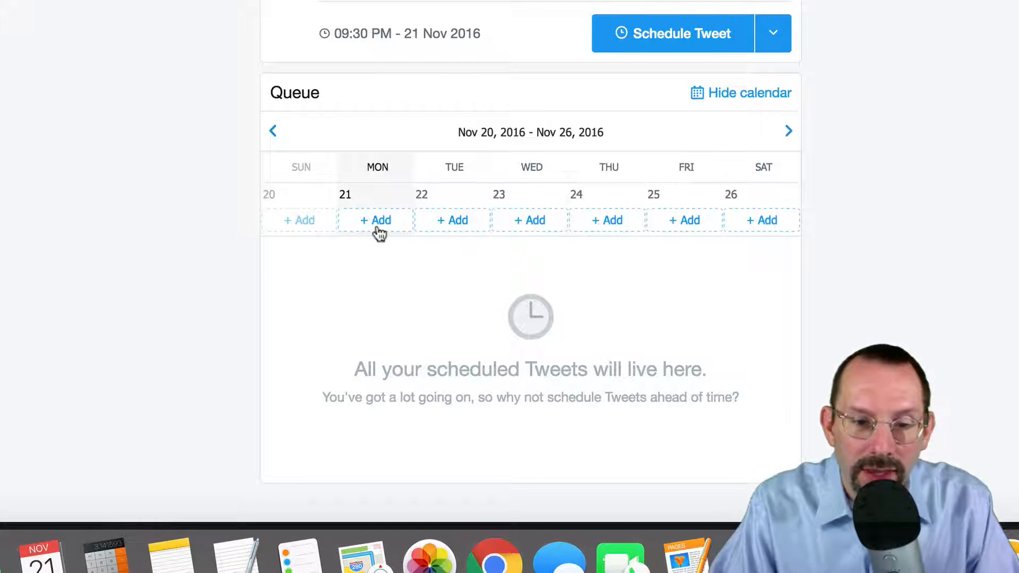
{"action": "left_click", "coordinate": [375, 220]}
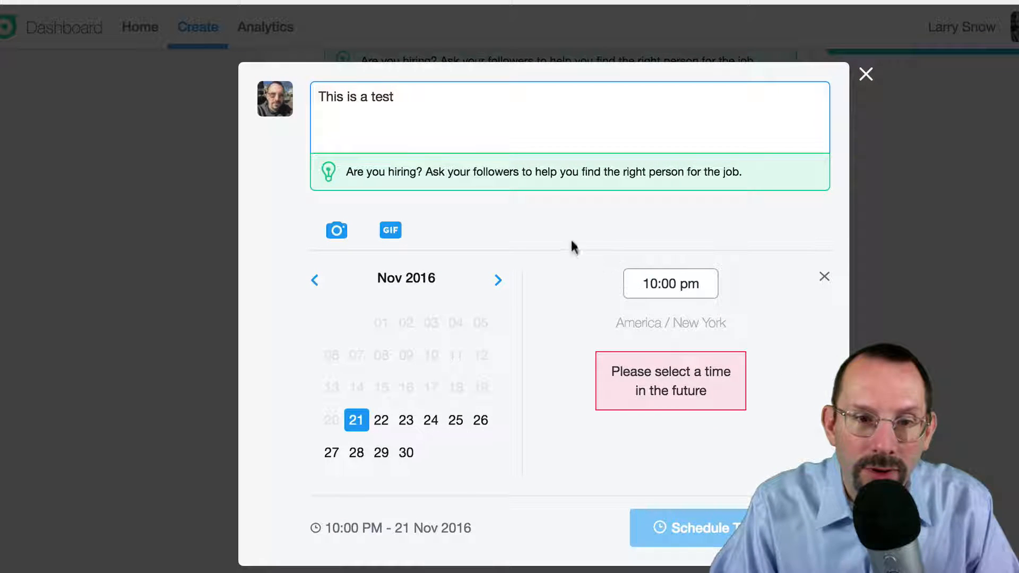
{"action": "left_click", "coordinate": [670, 283]}
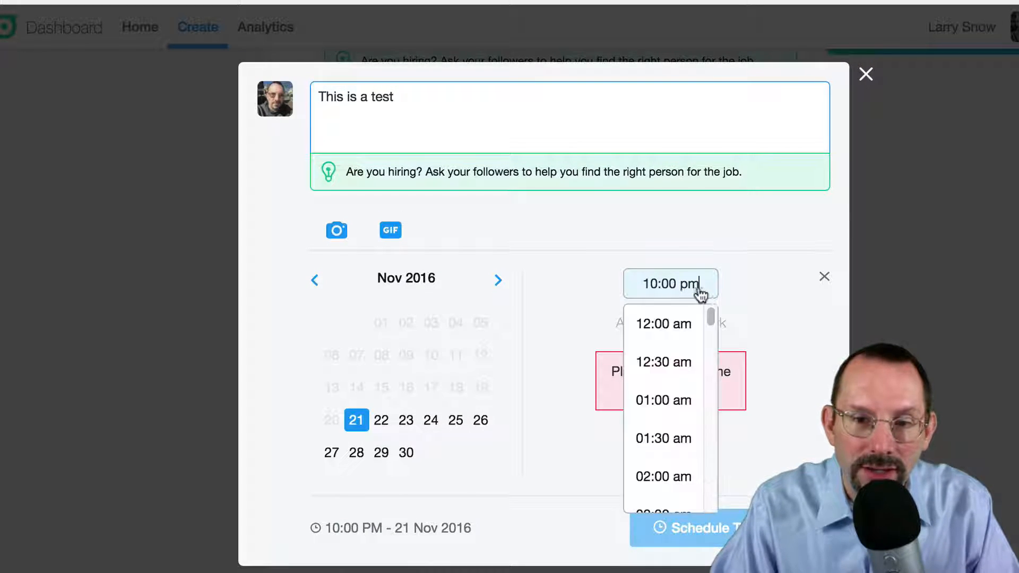
{"action": "left_click", "coordinate": [663, 362]}
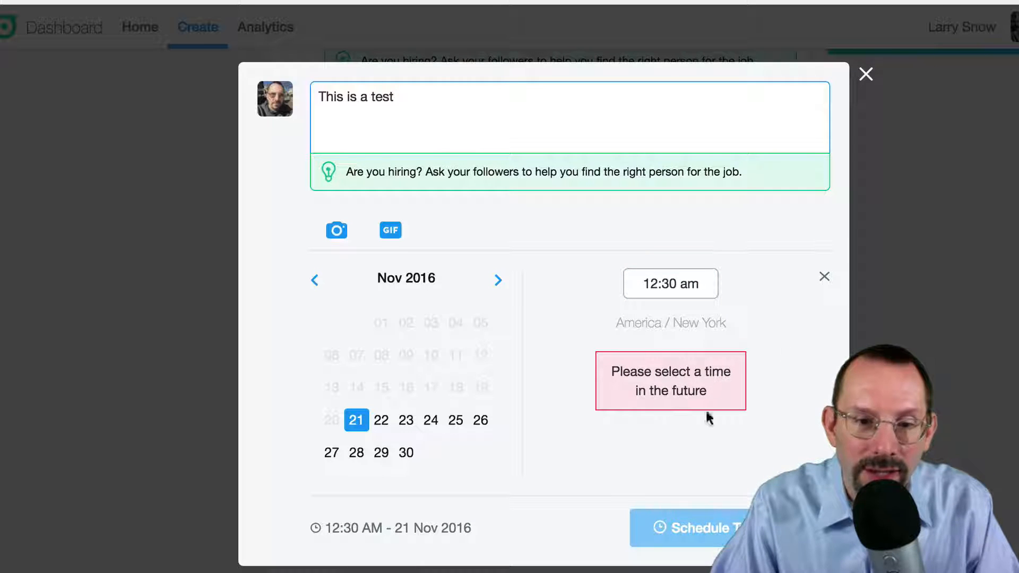
{"action": "left_click", "coordinate": [381, 420]}
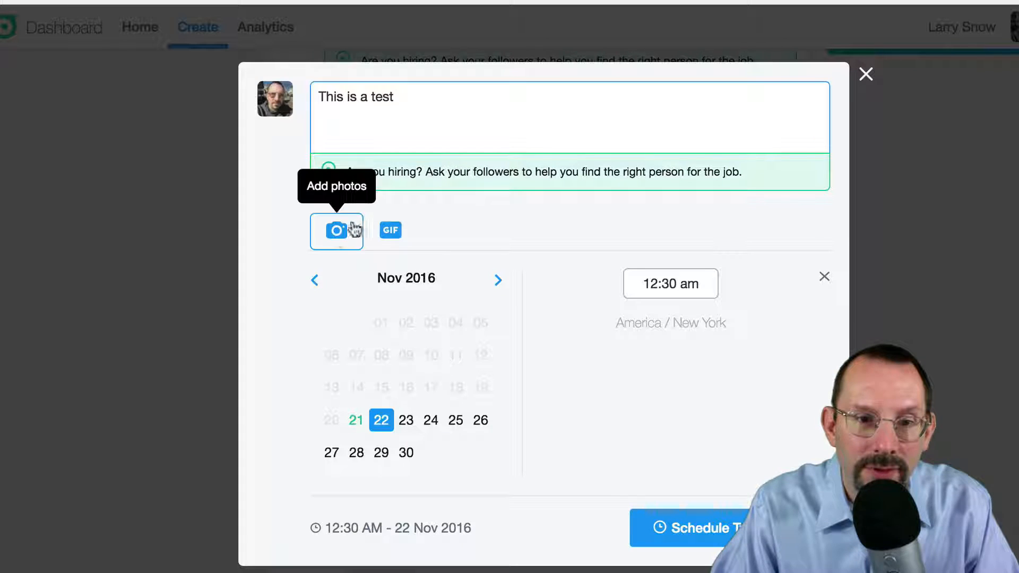
{"action": "left_click", "coordinate": [390, 230]}
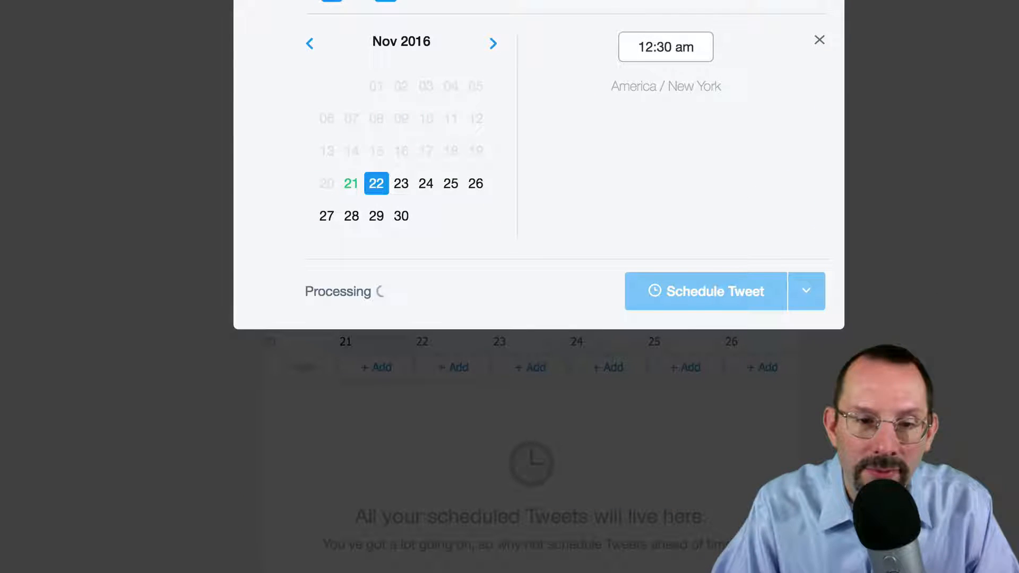
{"action": "left_click", "coordinate": [704, 292]}
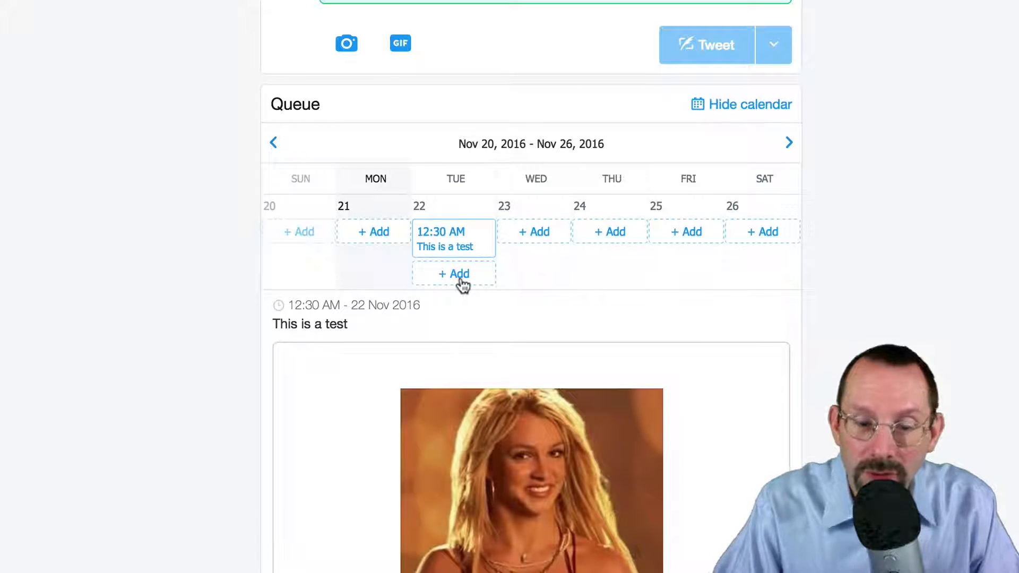
{"action": "mouse_move", "coordinate": [466, 286]}
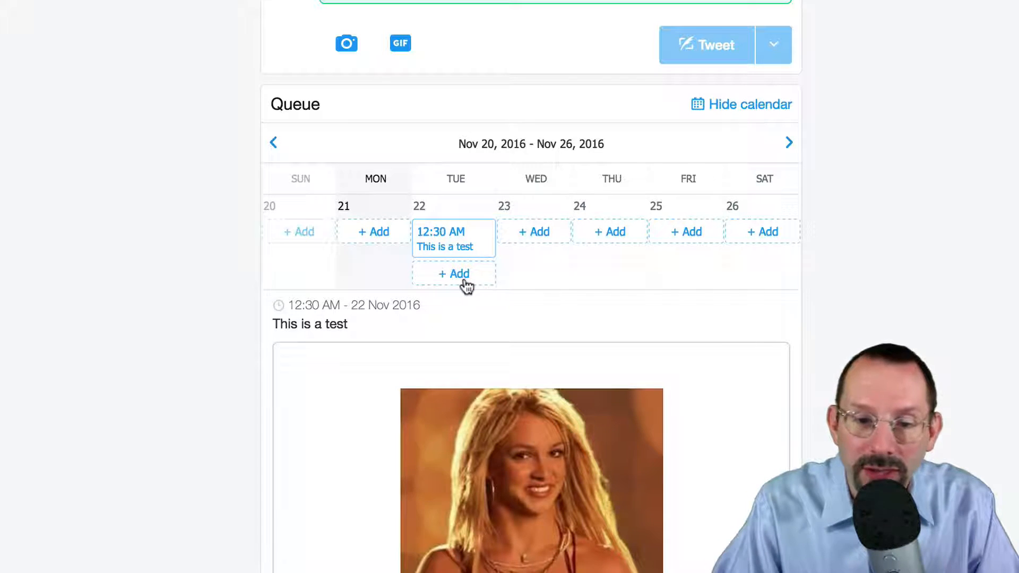
{"action": "left_click", "coordinate": [454, 274]}
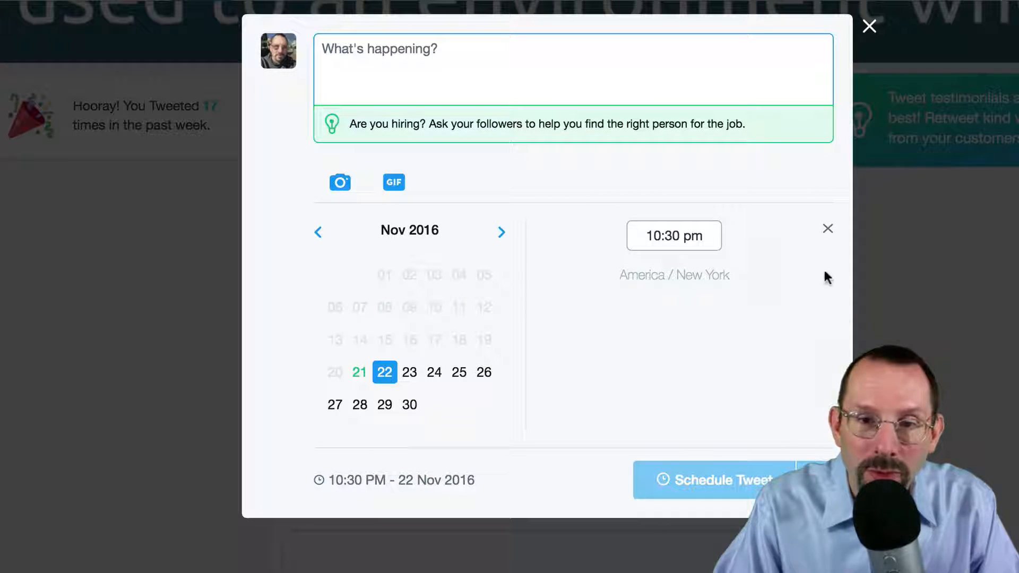
{"action": "left_click", "coordinate": [827, 228]}
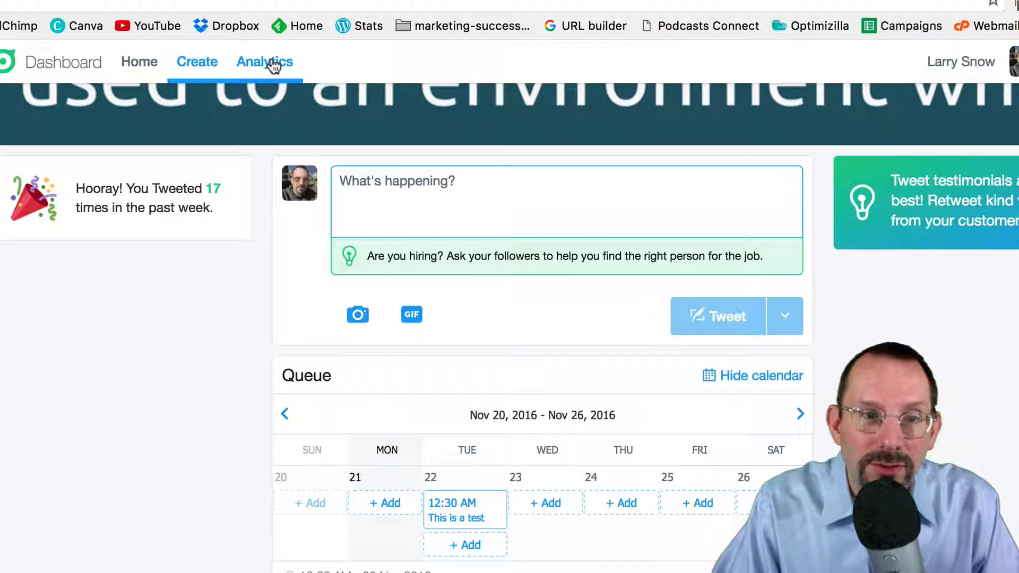
Open Analytics and scroll through the 30-day Activity and Audience figures.
{"action": "left_click", "coordinate": [264, 62]}
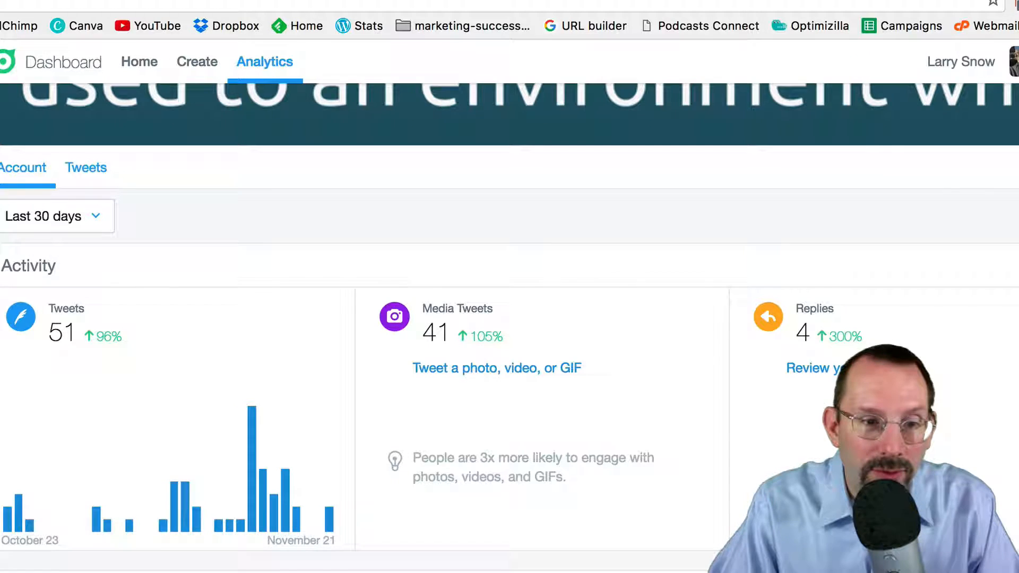
{"action": "scroll", "scroll_direction": "down", "scroll_amount": 3}
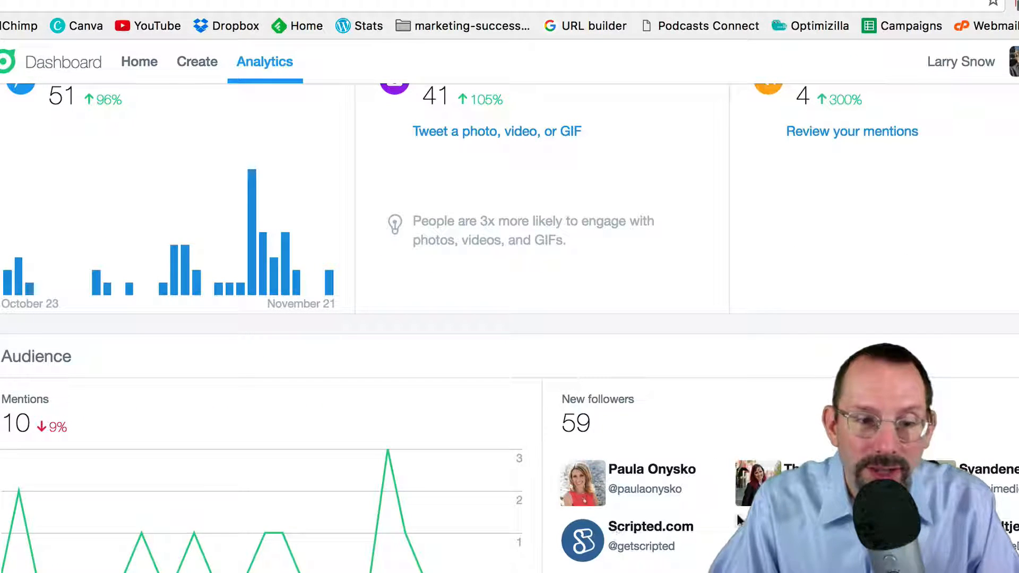
{"action": "scroll", "scroll_direction": "down", "scroll_amount": 3}
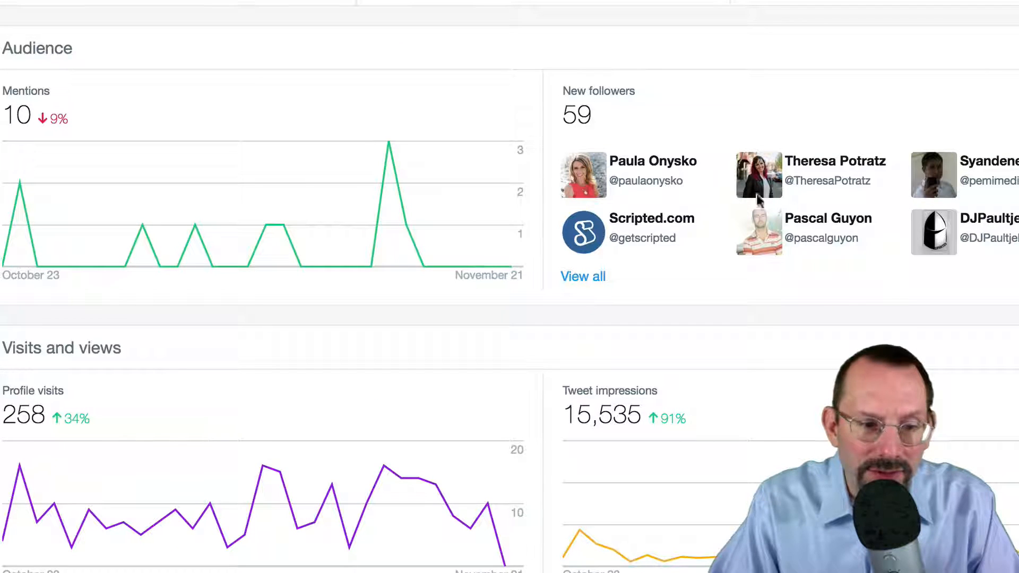
{"action": "mouse_move", "coordinate": [653, 137]}
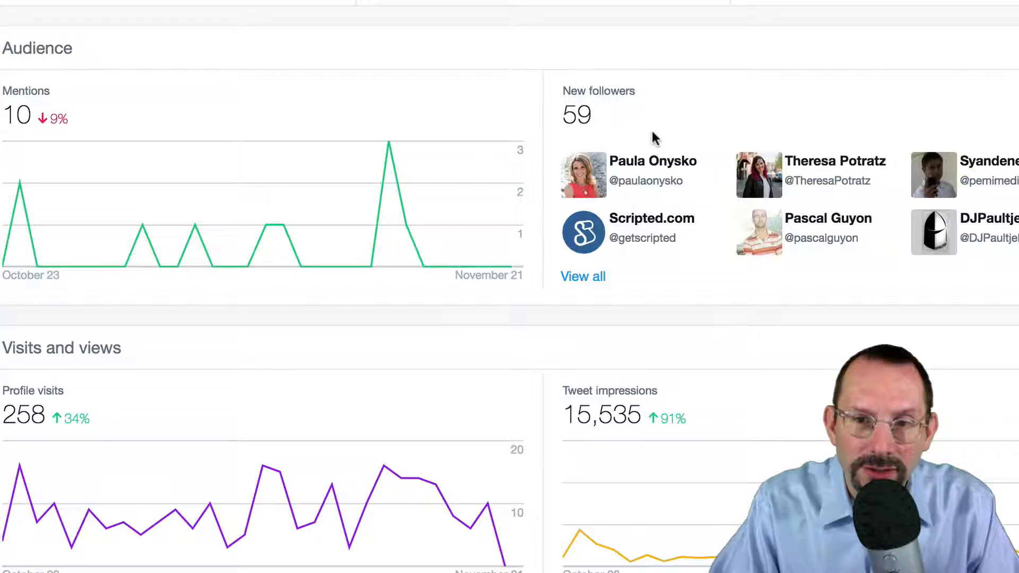
{"action": "scroll", "scroll_direction": "down", "scroll_amount": 3}
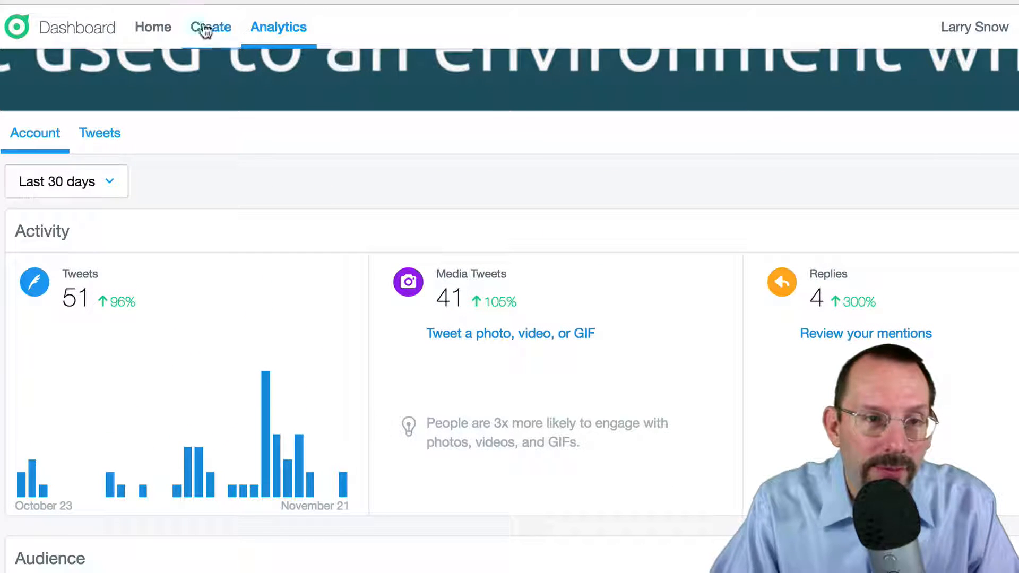
Go to the Home feeds page and begin adding a new feed.
{"action": "left_click", "coordinate": [153, 27]}
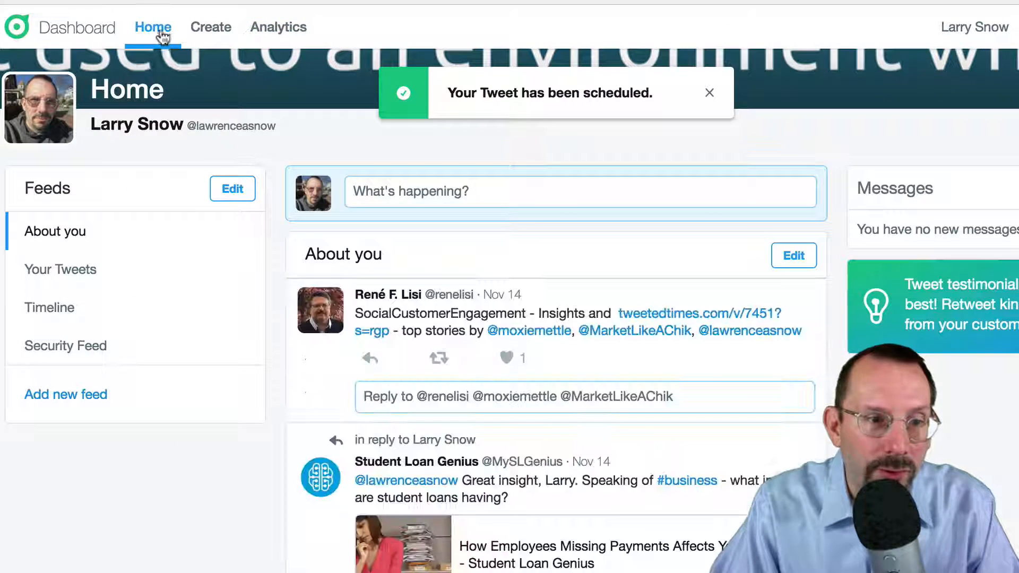
{"action": "mouse_move", "coordinate": [180, 217]}
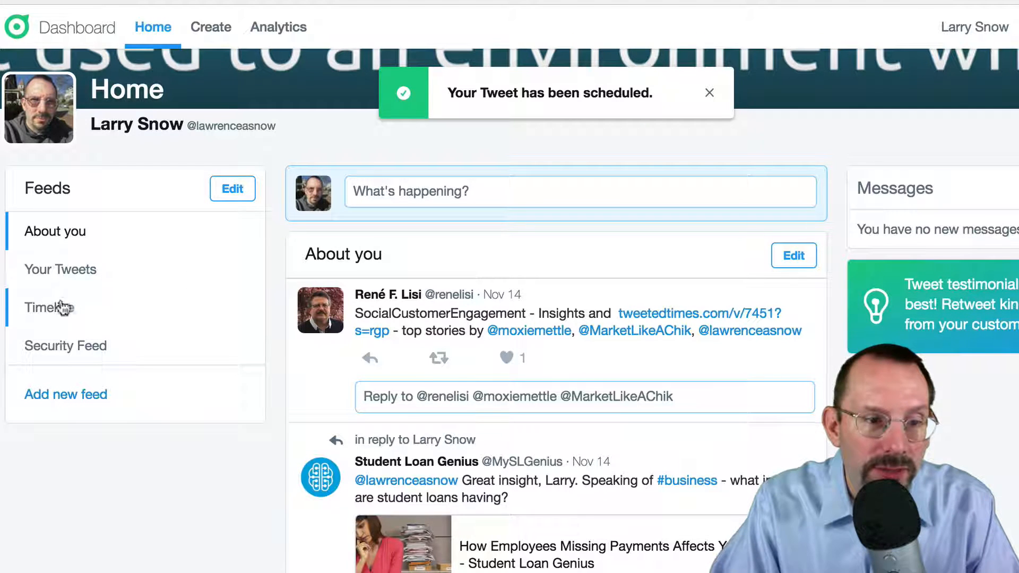
{"action": "left_click", "coordinate": [709, 92]}
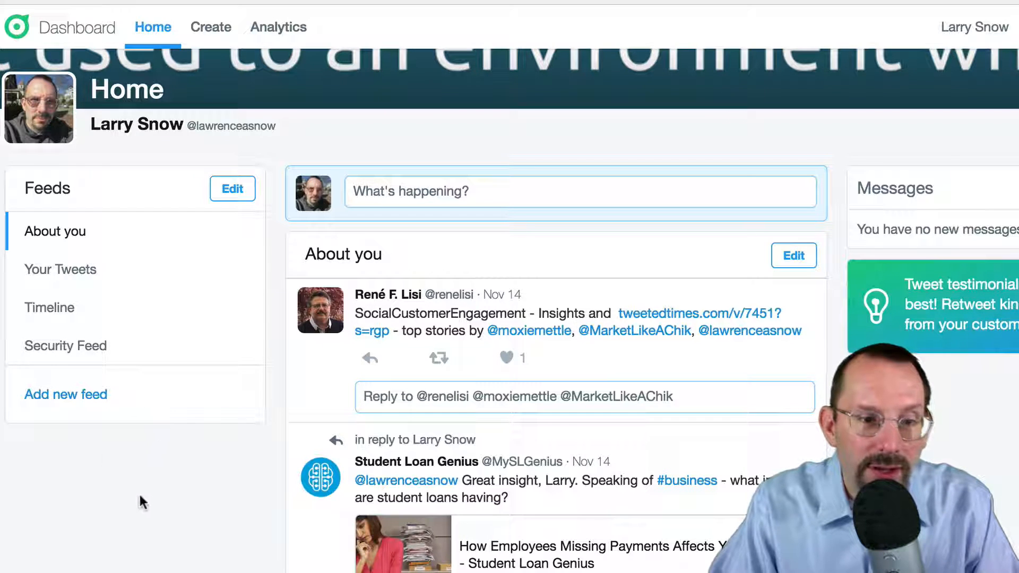
{"action": "left_click", "coordinate": [66, 394]}
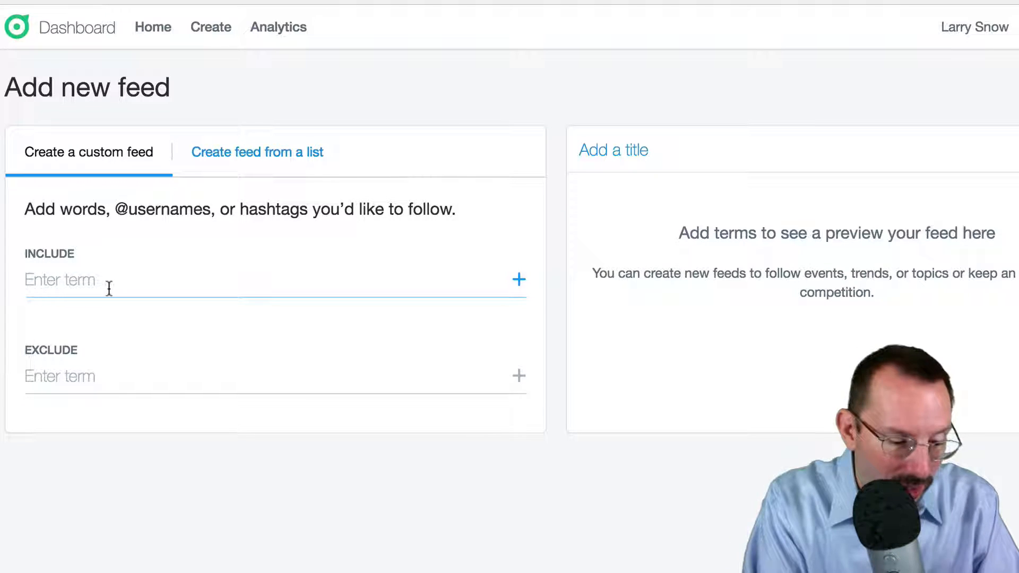
Include #wordcamp and #wordpress, title the feed 'WordPress Feed', and save it.
{"action": "type", "text": "#word"}
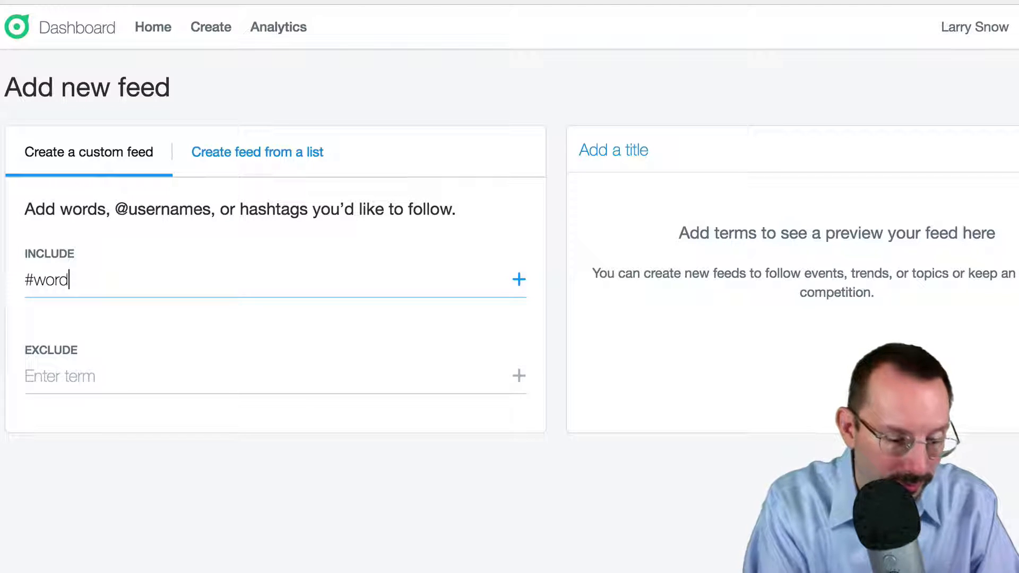
{"action": "type", "text": "camp"}
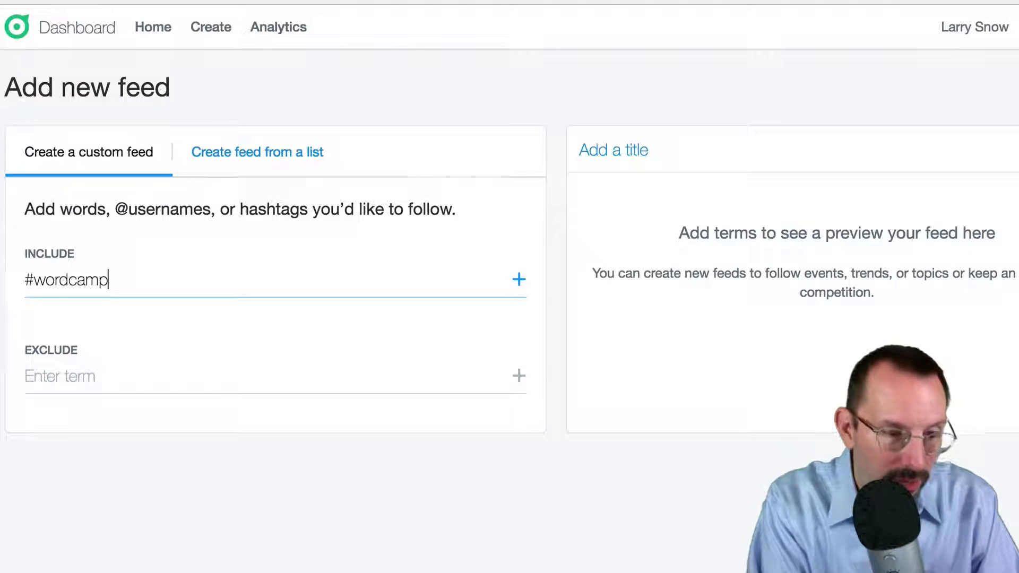
{"action": "key", "text": "Enter"}
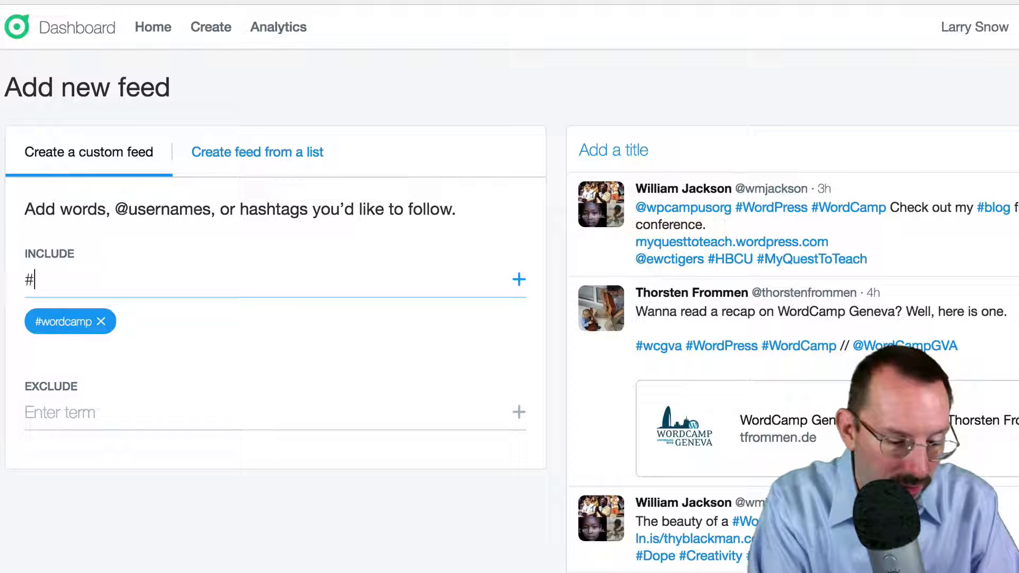
{"action": "type", "text": "wor"}
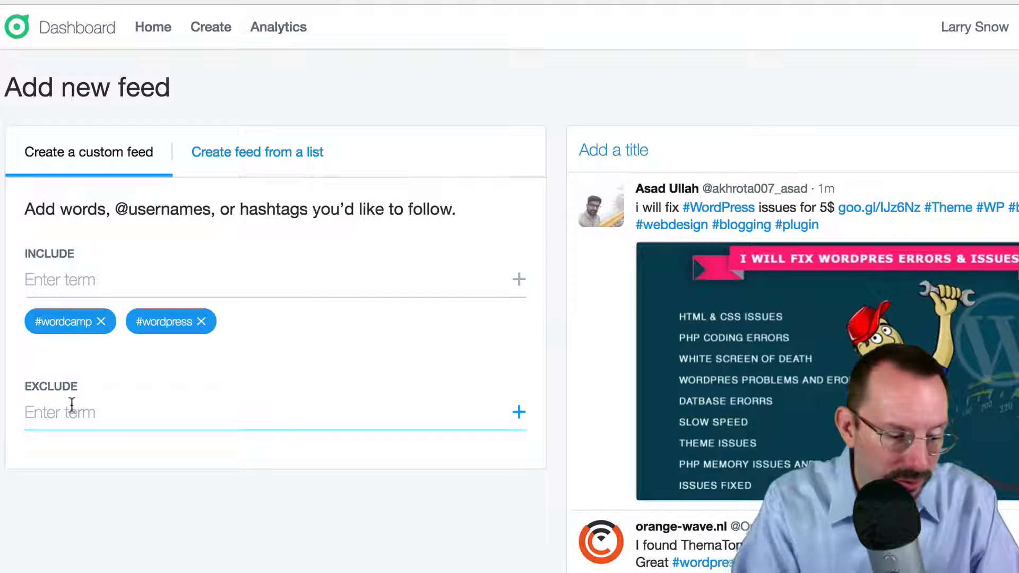
{"action": "type", "text": "#php"}
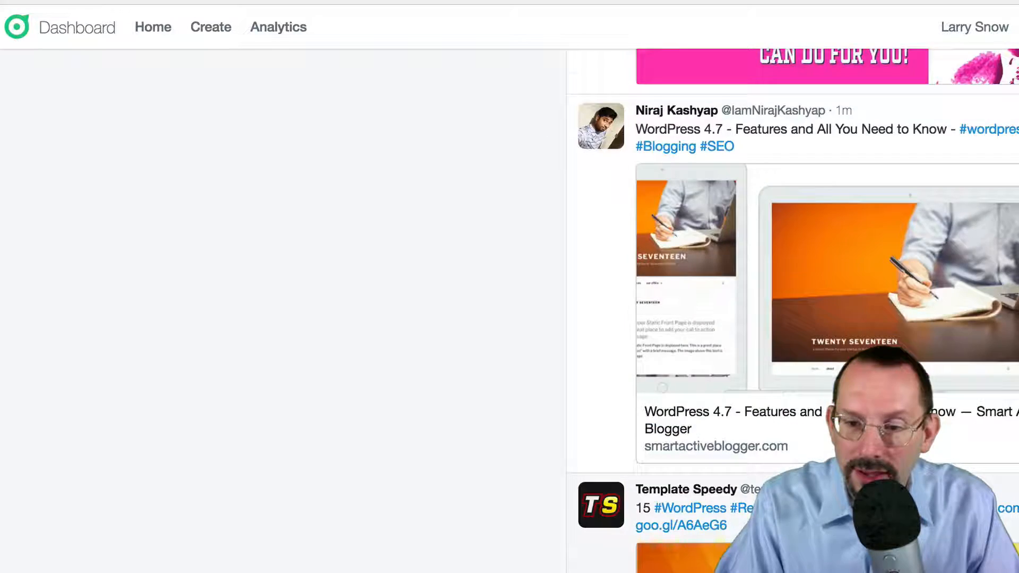
{"action": "scroll", "scroll_direction": "down", "scroll_amount": 3}
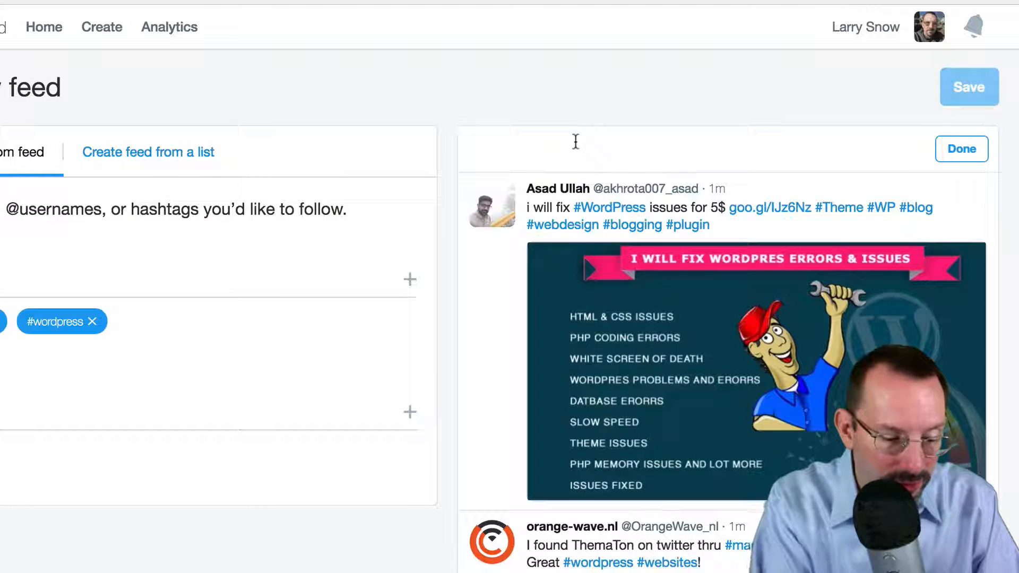
{"action": "type", "text": "WordPress Feed"}
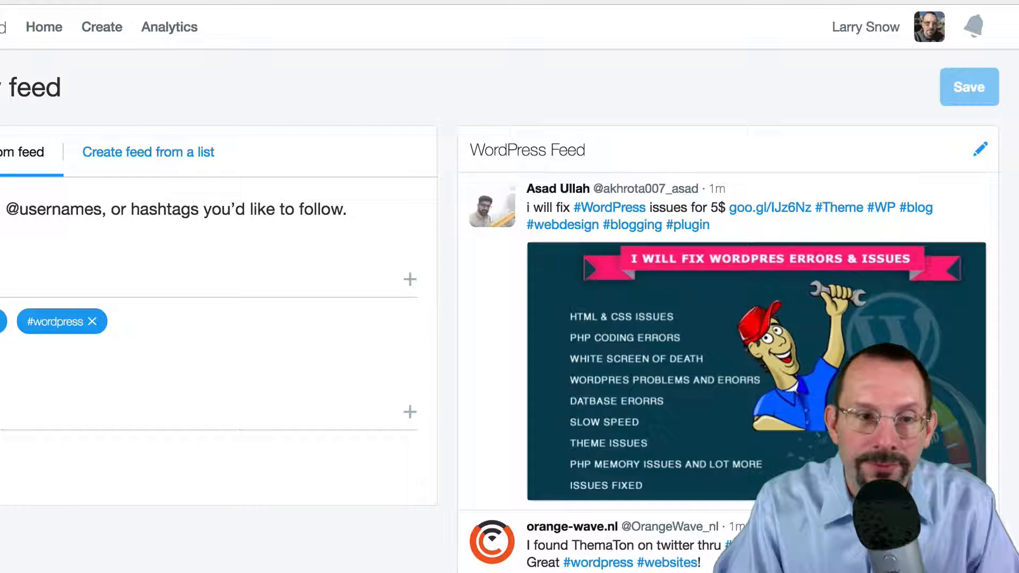
{"action": "left_click", "coordinate": [969, 86]}
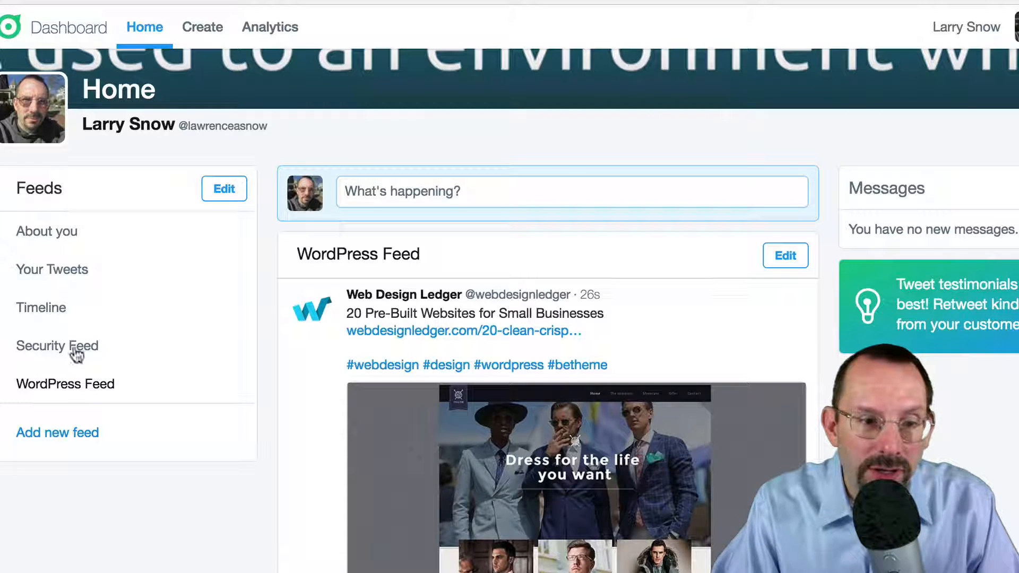
View the Security Feed tweets, then switch to the WordPress Feed.
{"action": "left_click", "coordinate": [57, 345]}
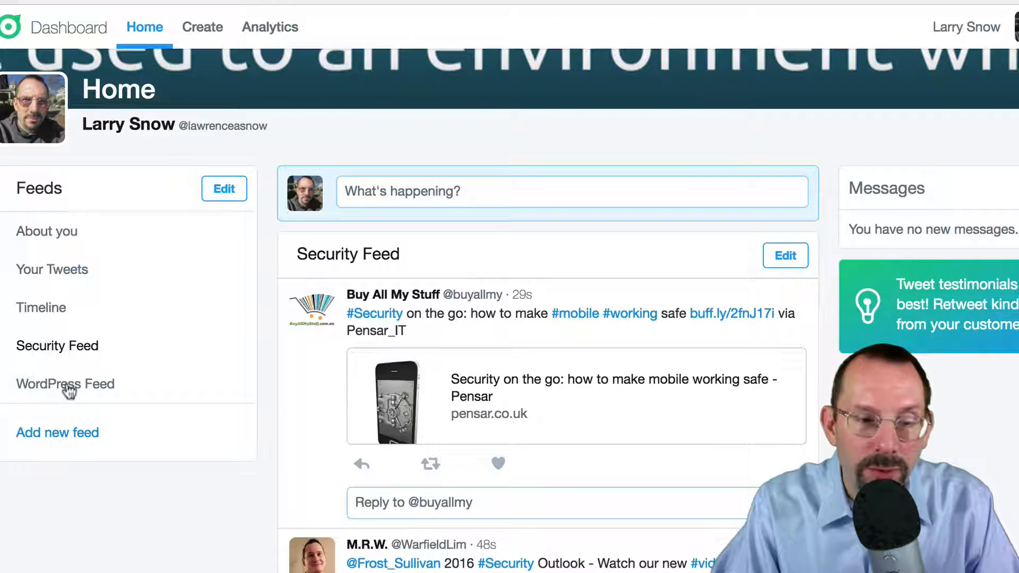
{"action": "left_click", "coordinate": [65, 383]}
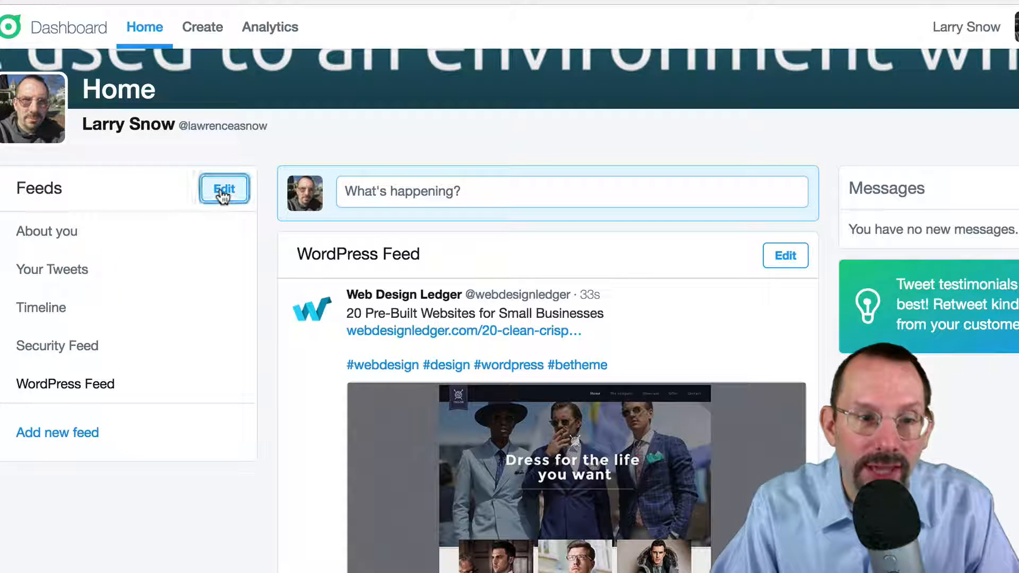
Remove WordPress Feed from the Feeds list, confirming the deletion and finishing edit mode.
{"action": "left_click", "coordinate": [225, 188]}
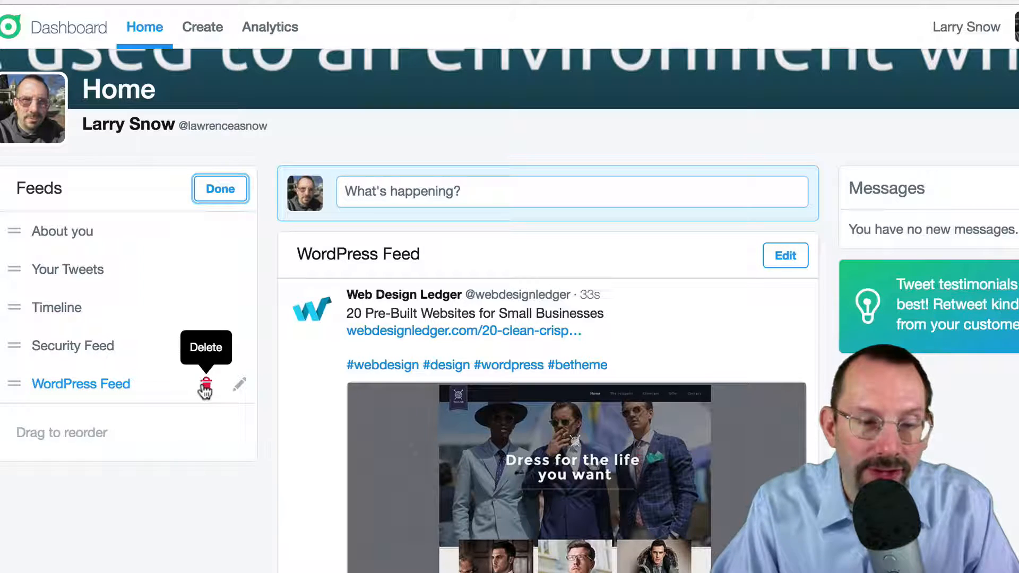
{"action": "left_click", "coordinate": [206, 383]}
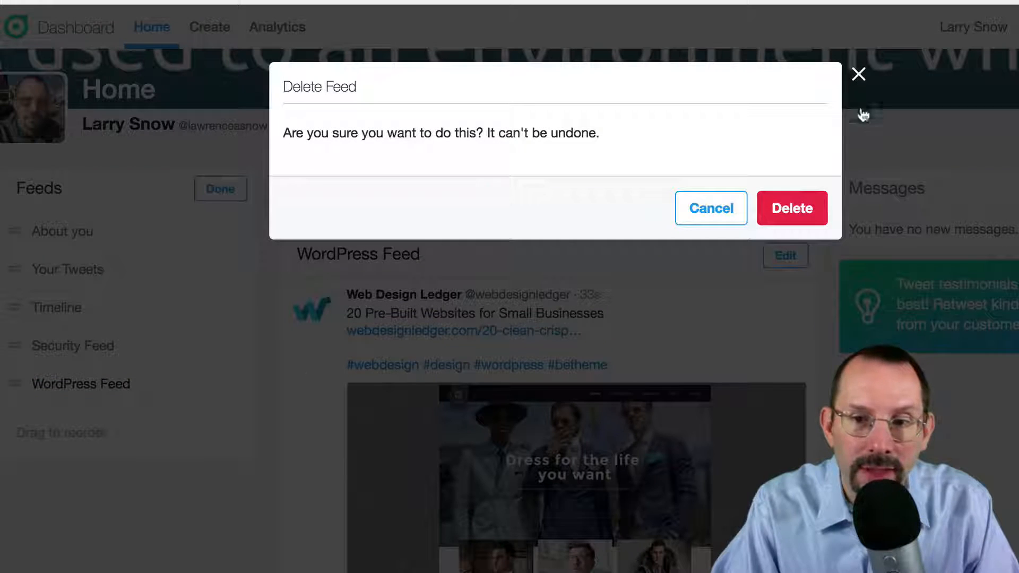
{"action": "left_click", "coordinate": [792, 209]}
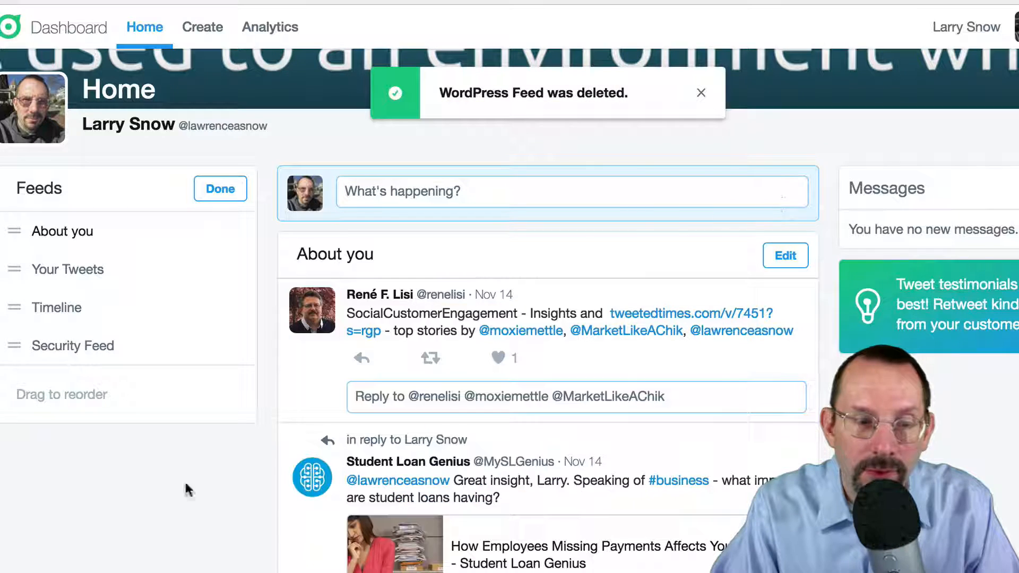
{"action": "left_click", "coordinate": [221, 188]}
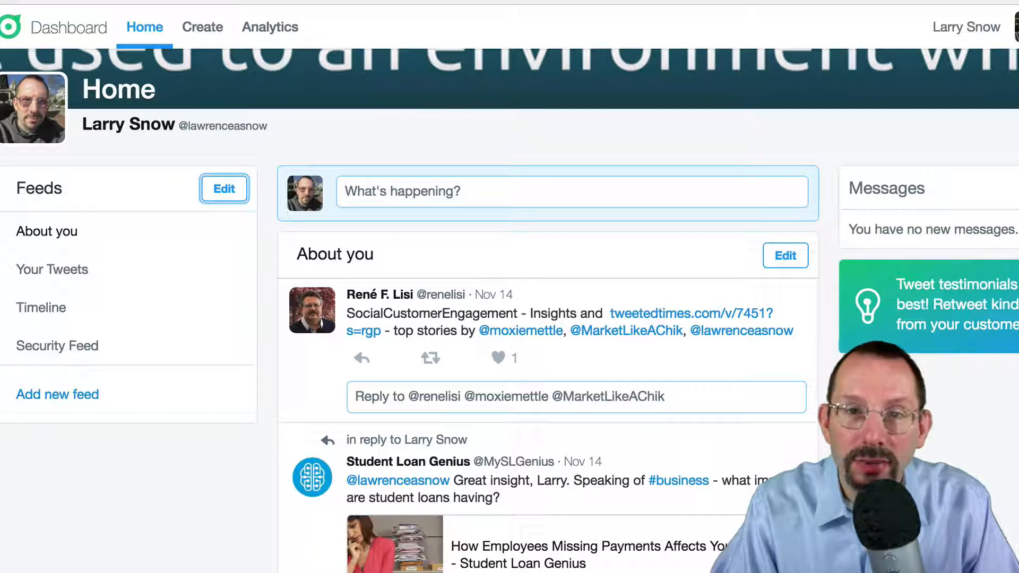